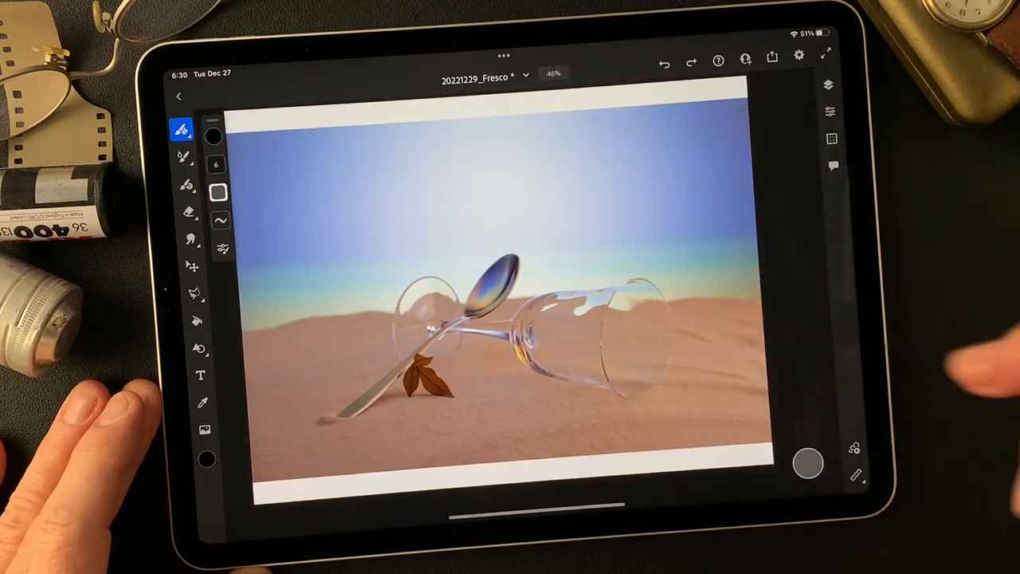
Open the Blend mode dropdown in the pencil-drawing layer's Layer properties.
click(829, 86)
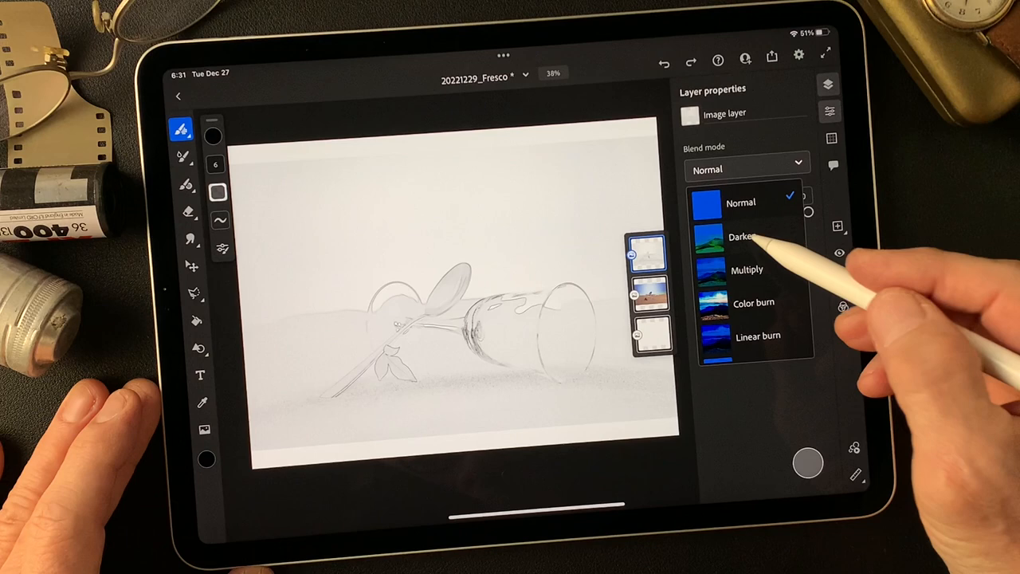
Preview Darken, Multiply, Linear burn, Linear dodge, Overlay, Difference and Luminosity on the pencil layer.
click(742, 236)
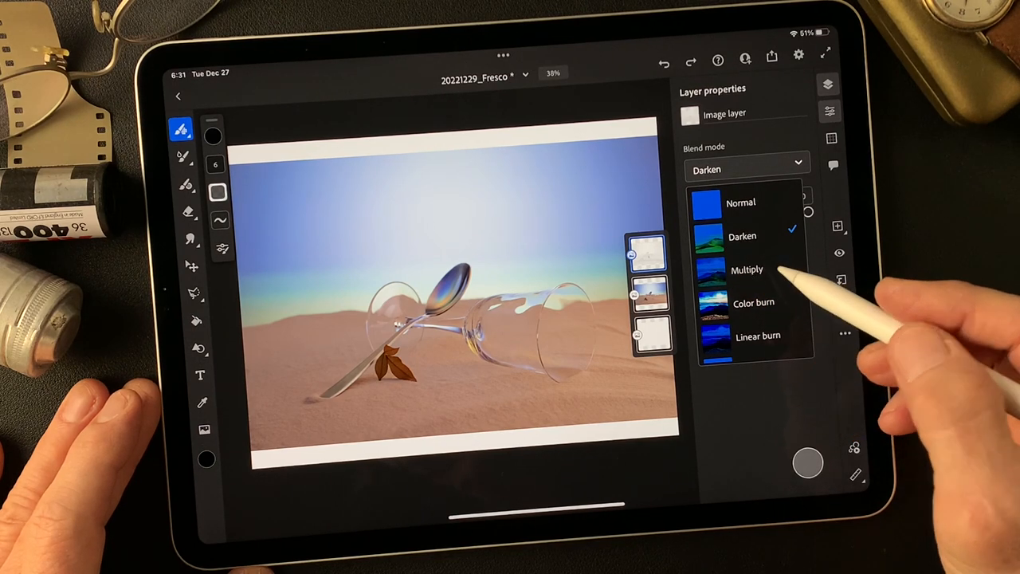
click(746, 269)
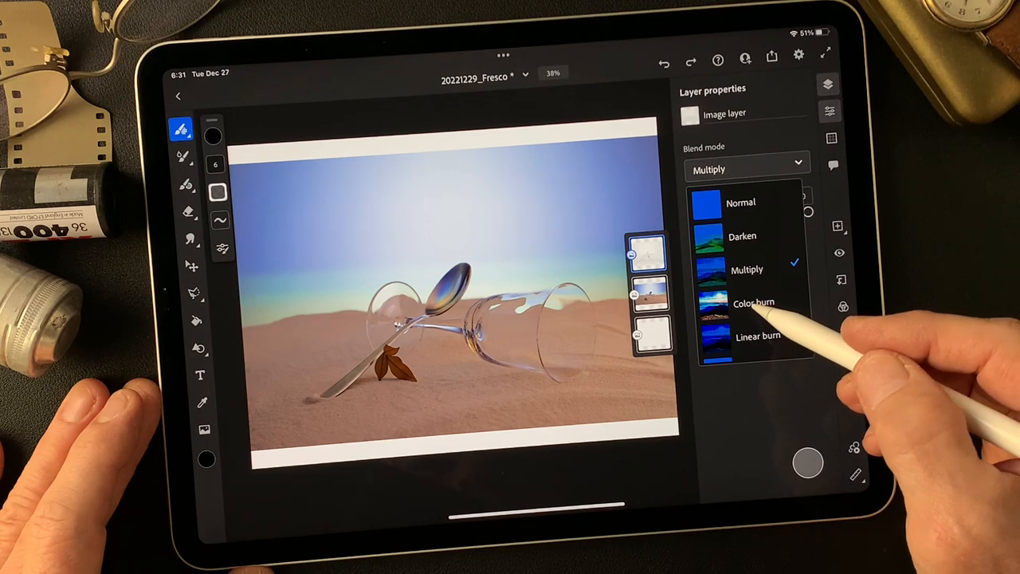
click(753, 302)
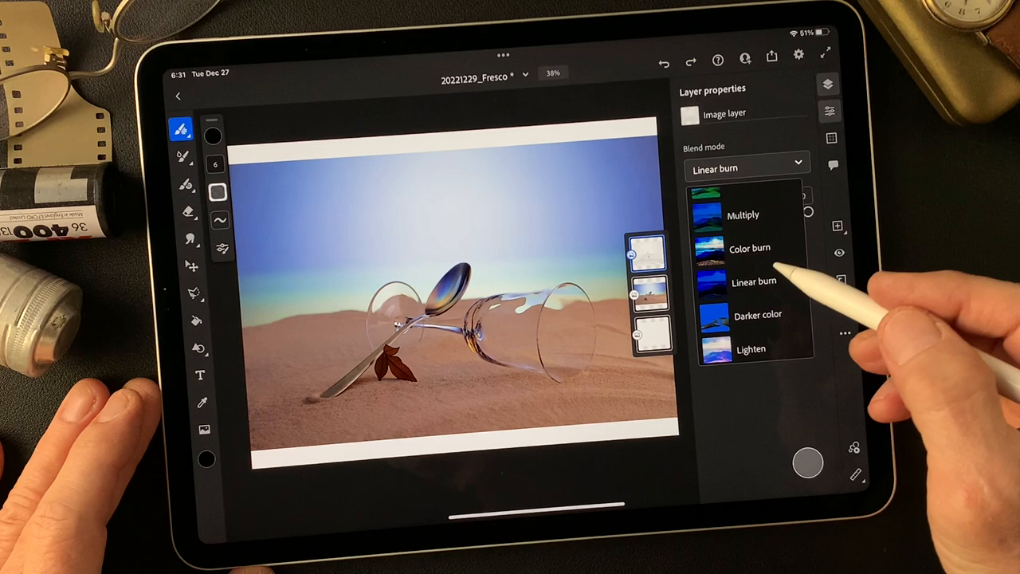
click(755, 322)
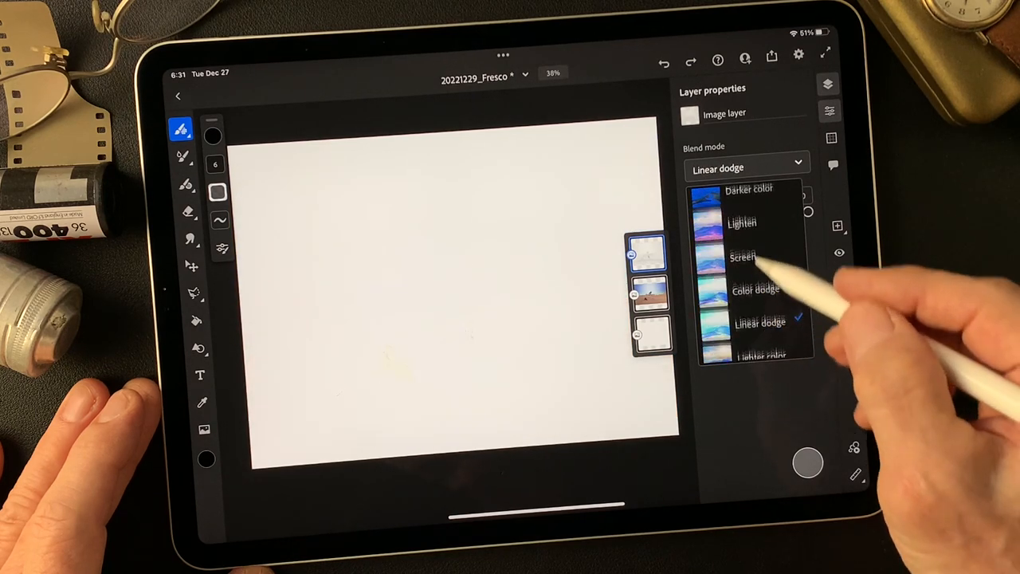
click(744, 258)
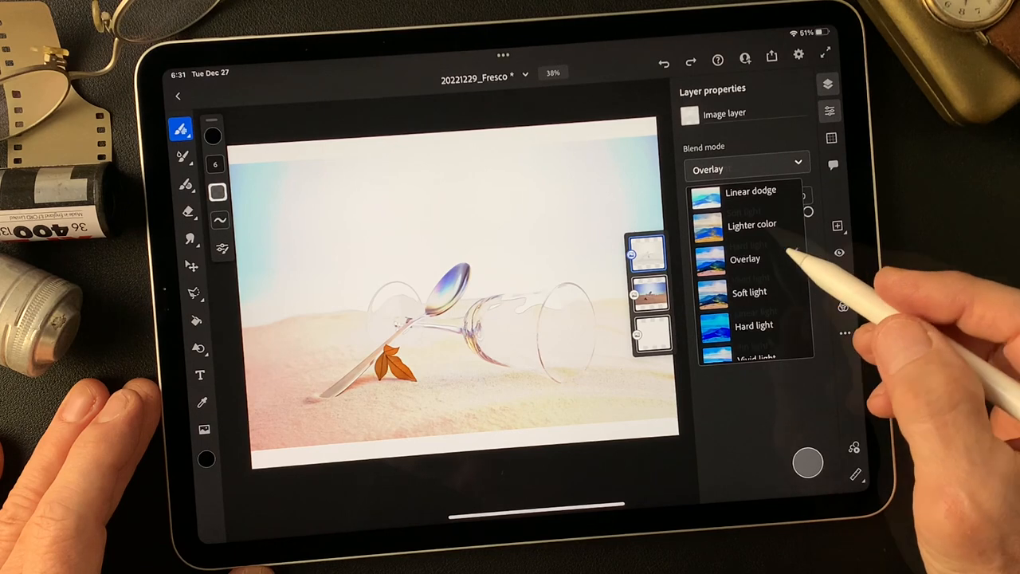
click(739, 208)
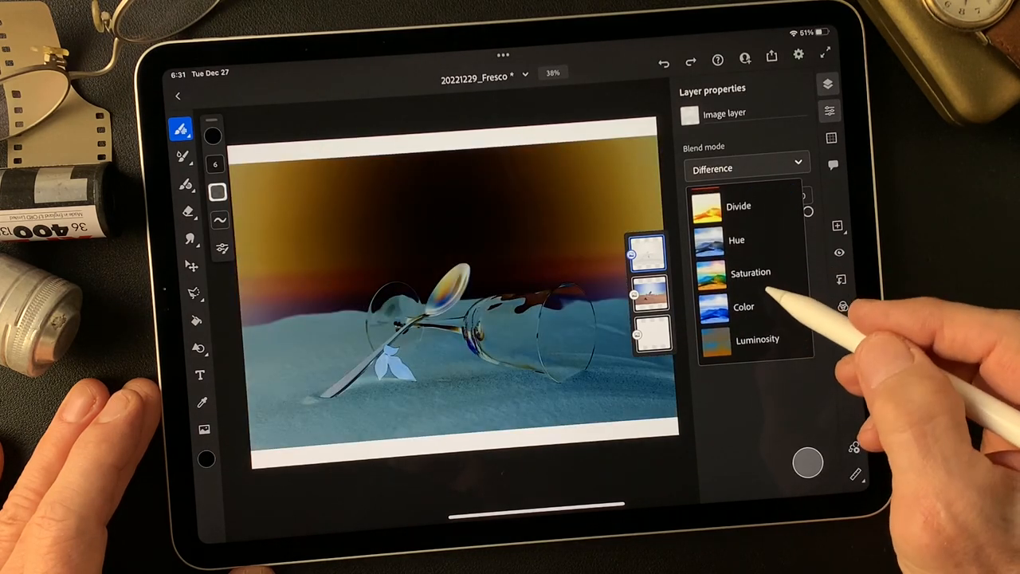
click(757, 342)
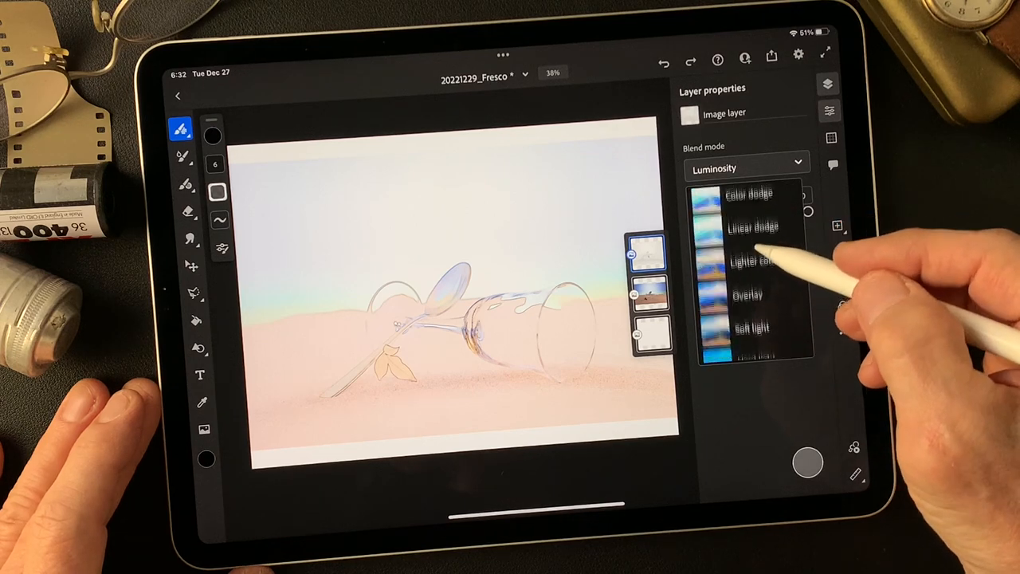
click(753, 304)
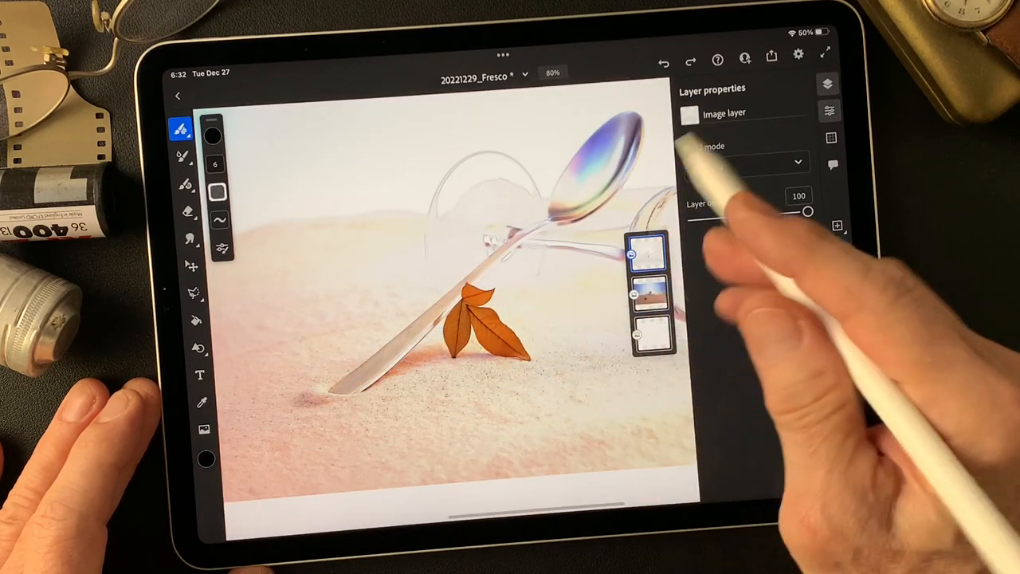
Retry Overlay and Luminosity, then leave the pencil layer on Color burn.
click(747, 168)
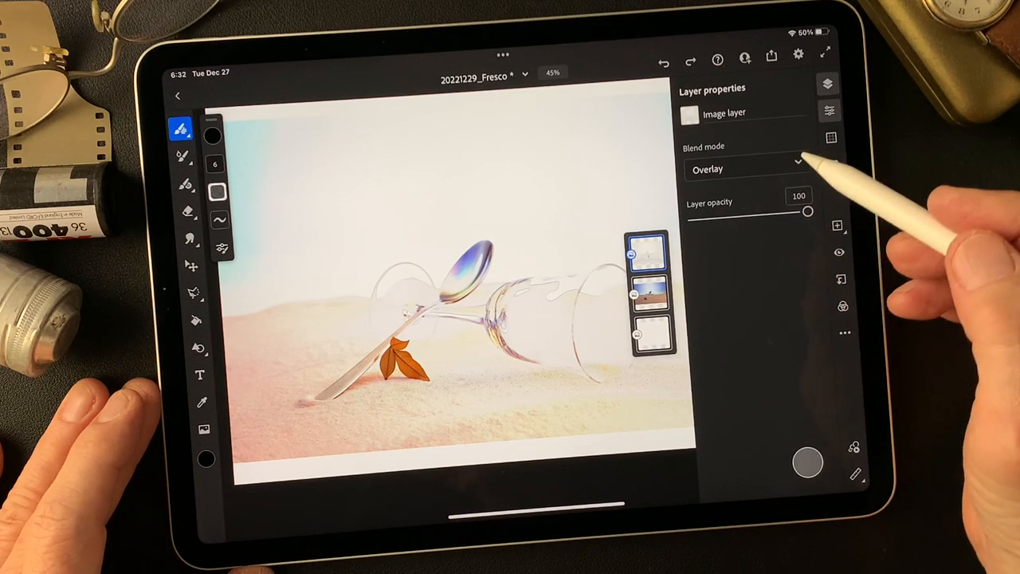
click(747, 169)
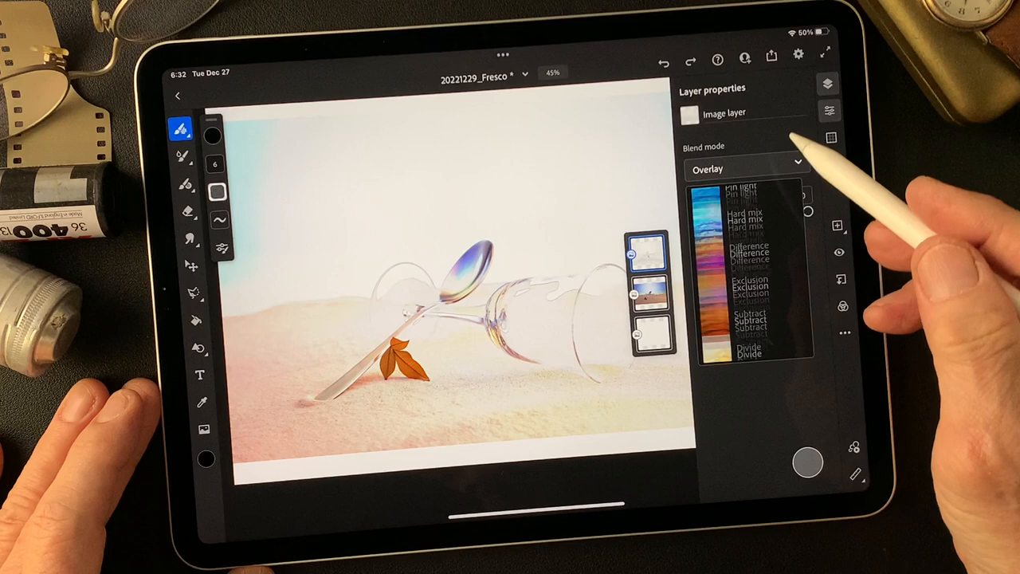
click(756, 342)
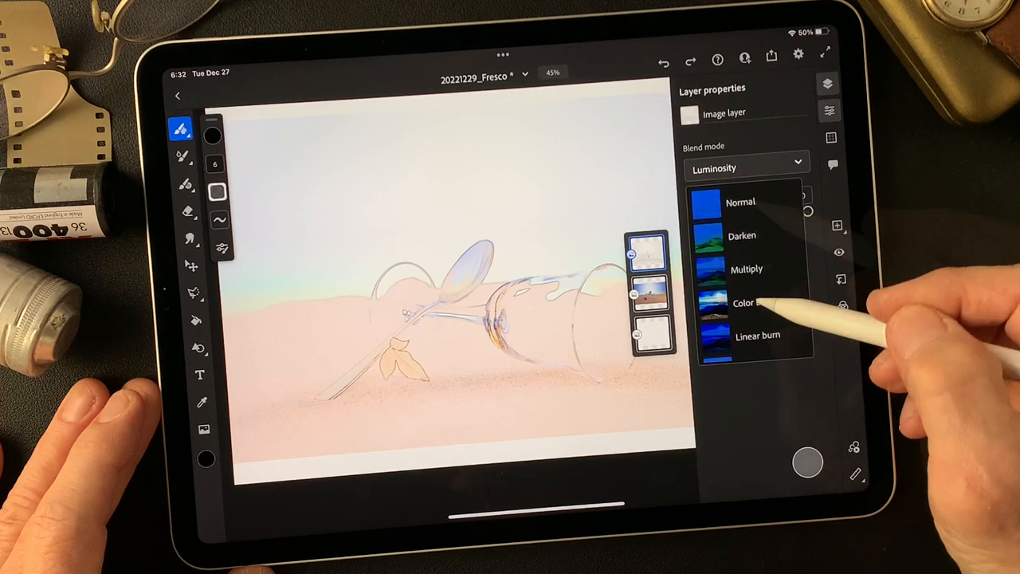
click(752, 302)
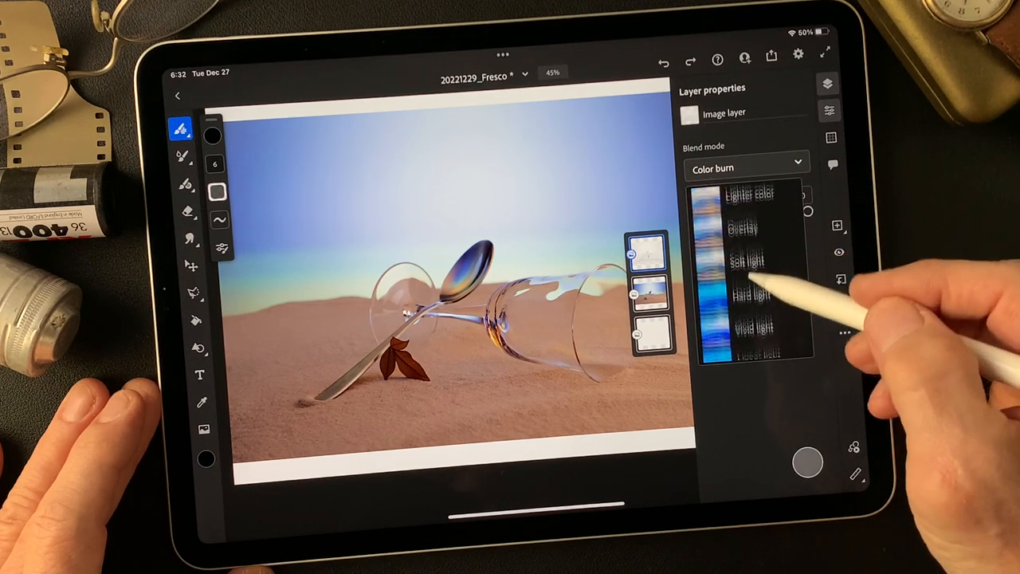
Multi-select the pencil and photo layers and duplicate them into an O-effect layer.
click(744, 246)
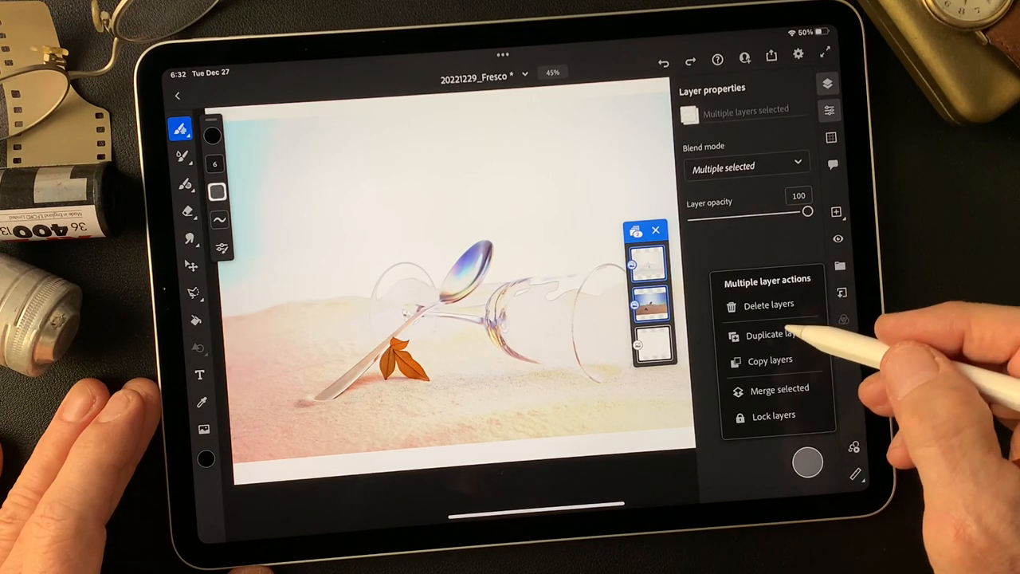
click(772, 335)
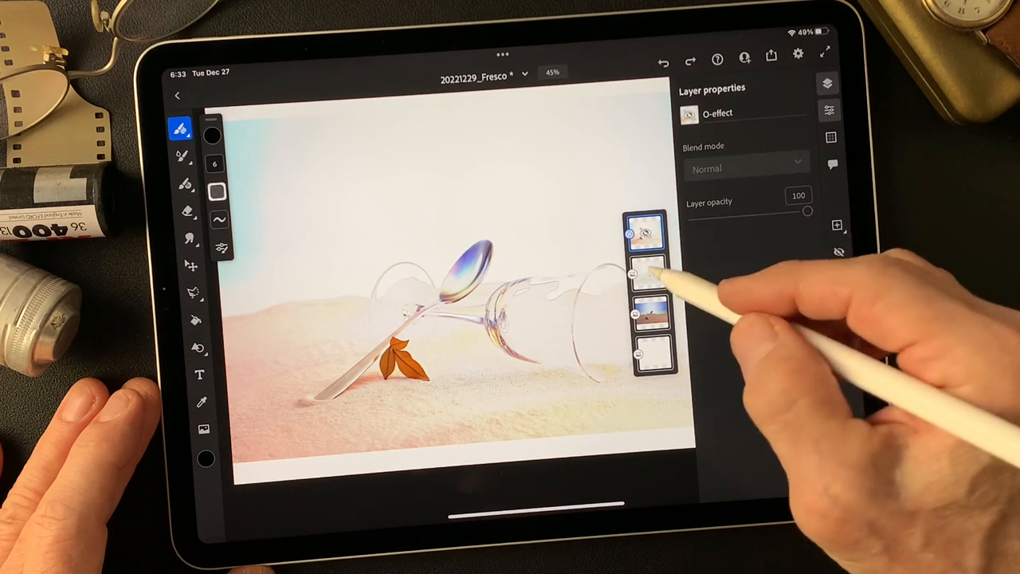
Select the O-effect layer and pick Linear burn from its blend modes.
click(644, 274)
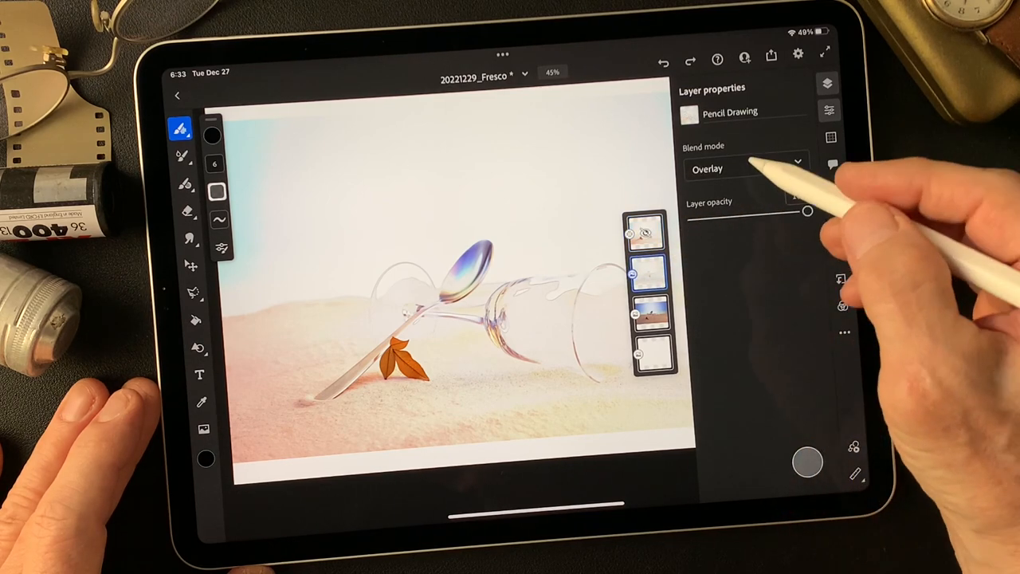
click(745, 168)
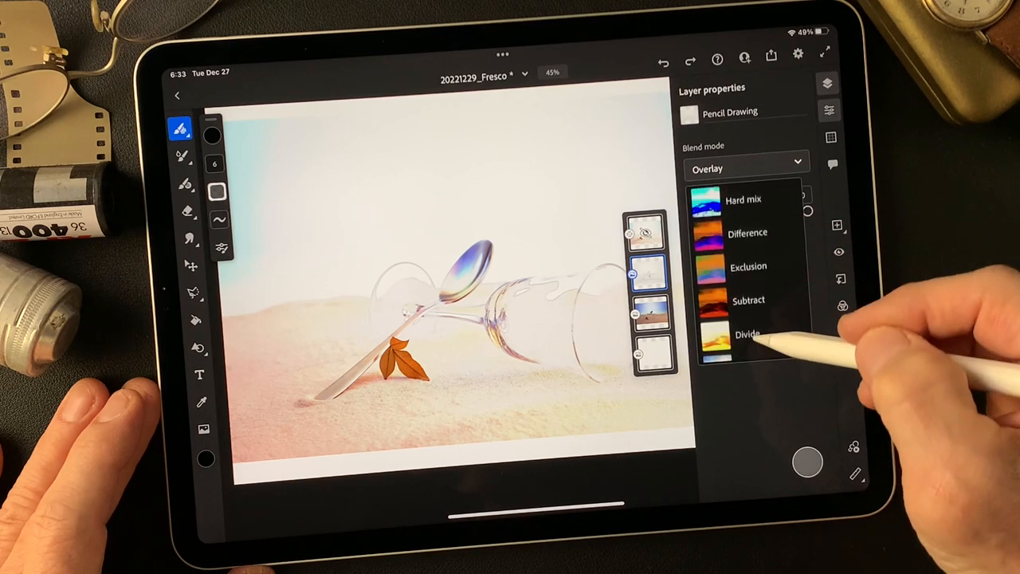
click(757, 342)
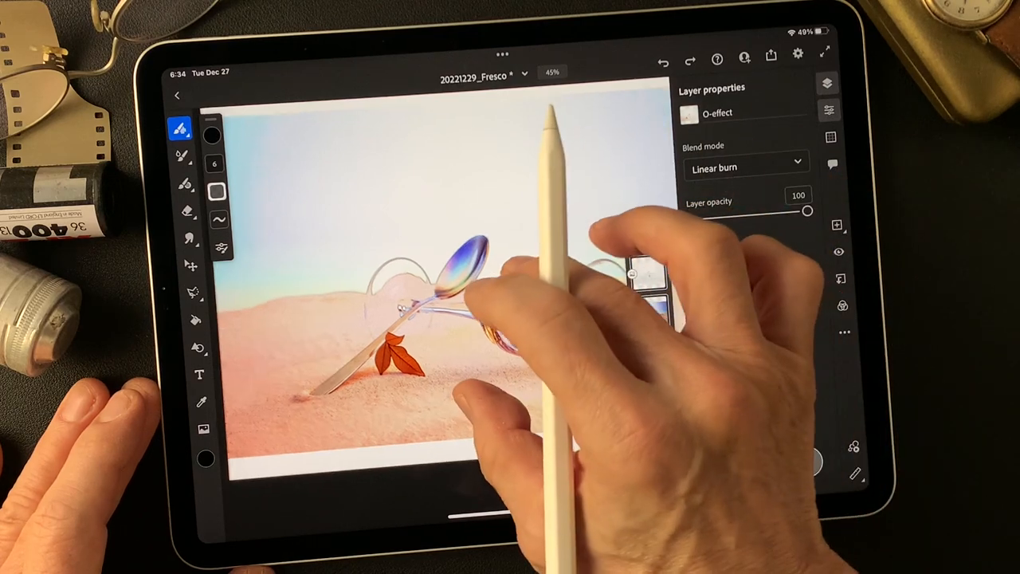
Preview Normal and Color burn blending on the O-effect layer.
click(744, 163)
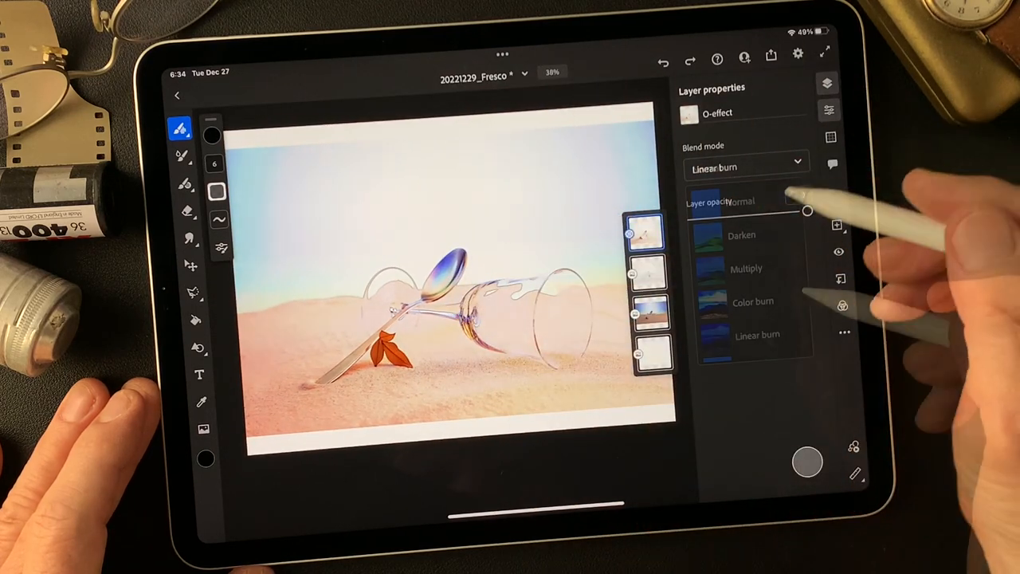
click(739, 201)
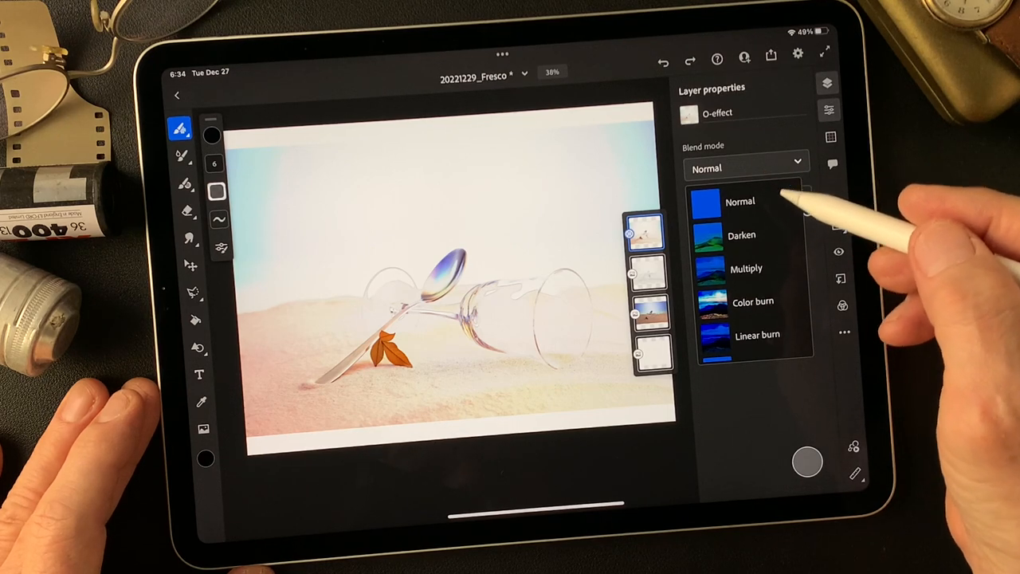
click(752, 301)
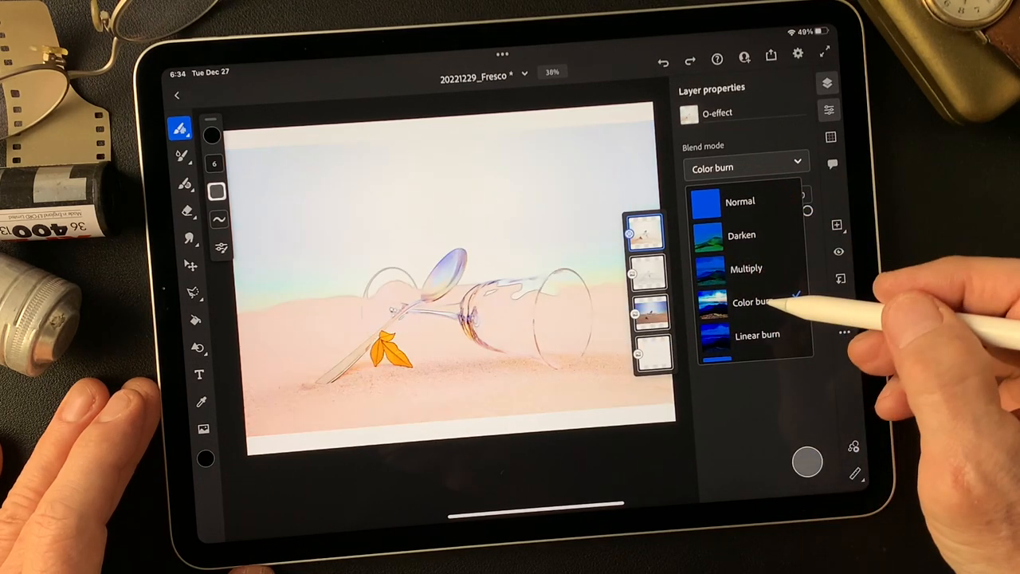
click(759, 335)
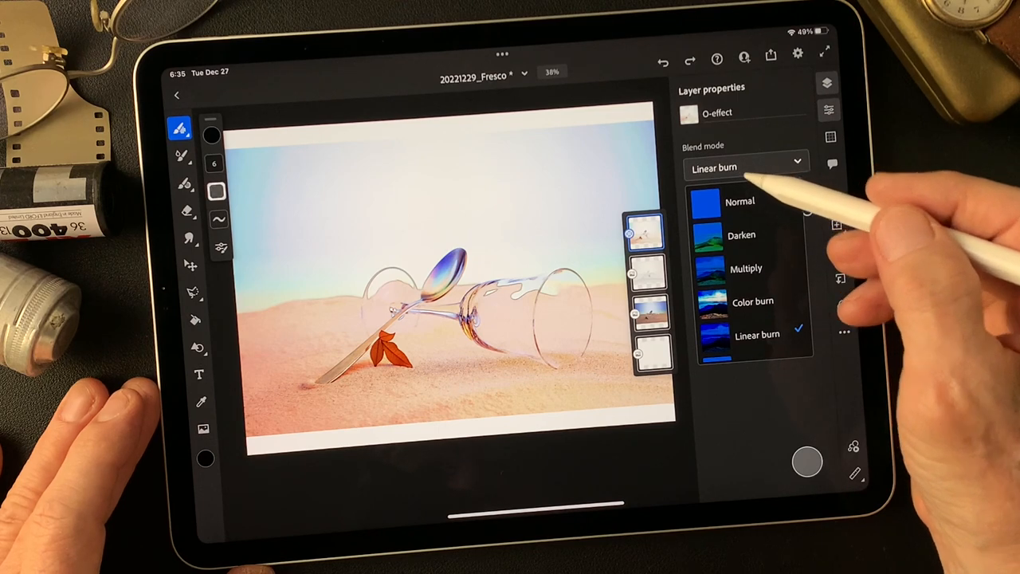
Apply Linear burn blending to the O-effect layer.
click(754, 301)
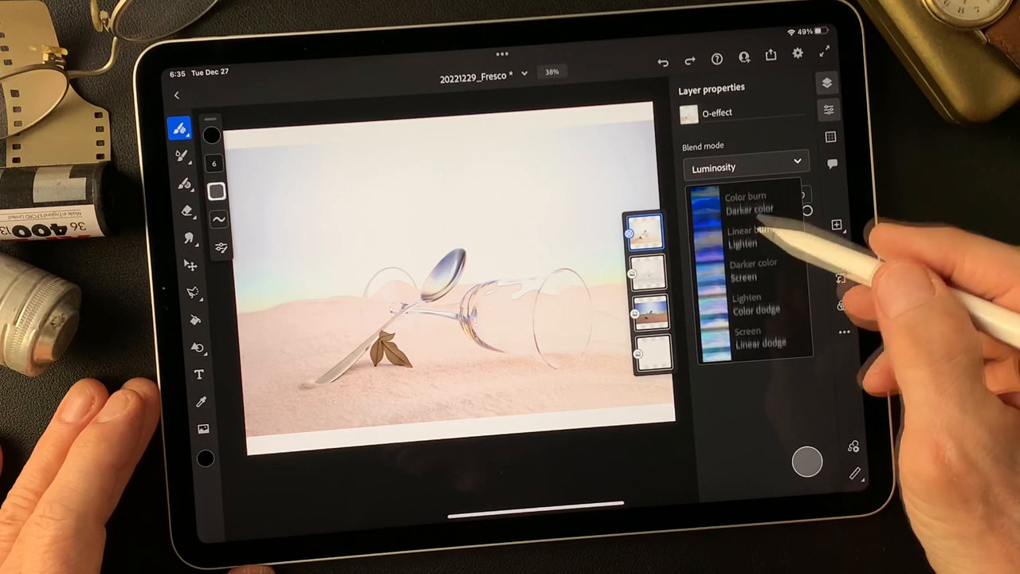
click(754, 300)
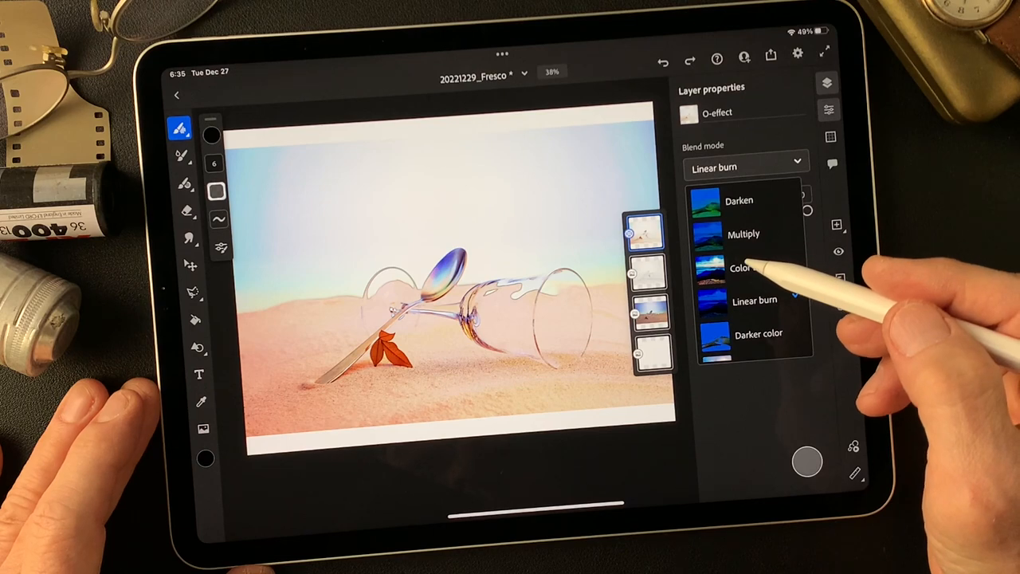
click(754, 300)
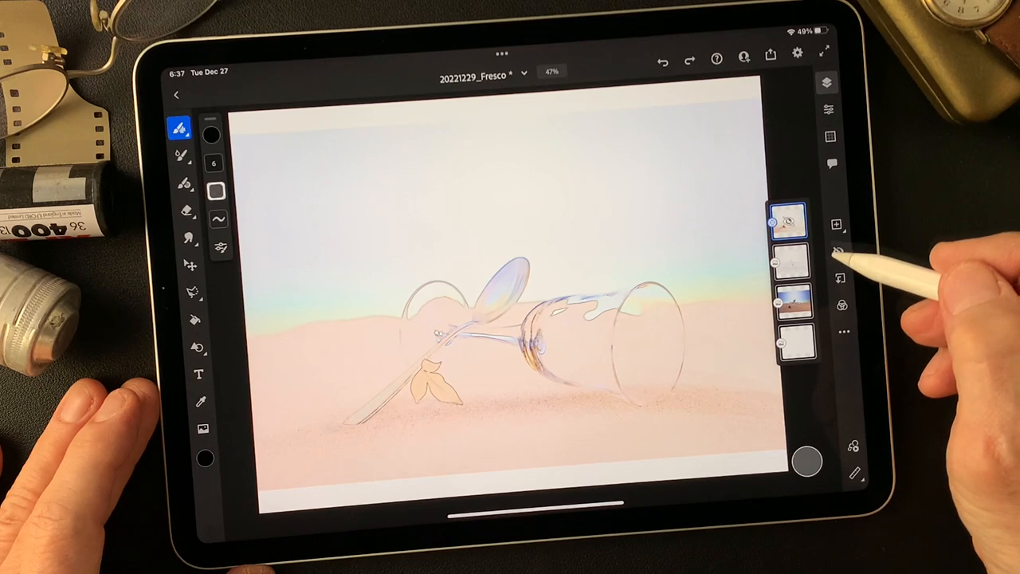
Hide the Pencil Drawing layer so only the burned O-effect covers the photo.
click(789, 263)
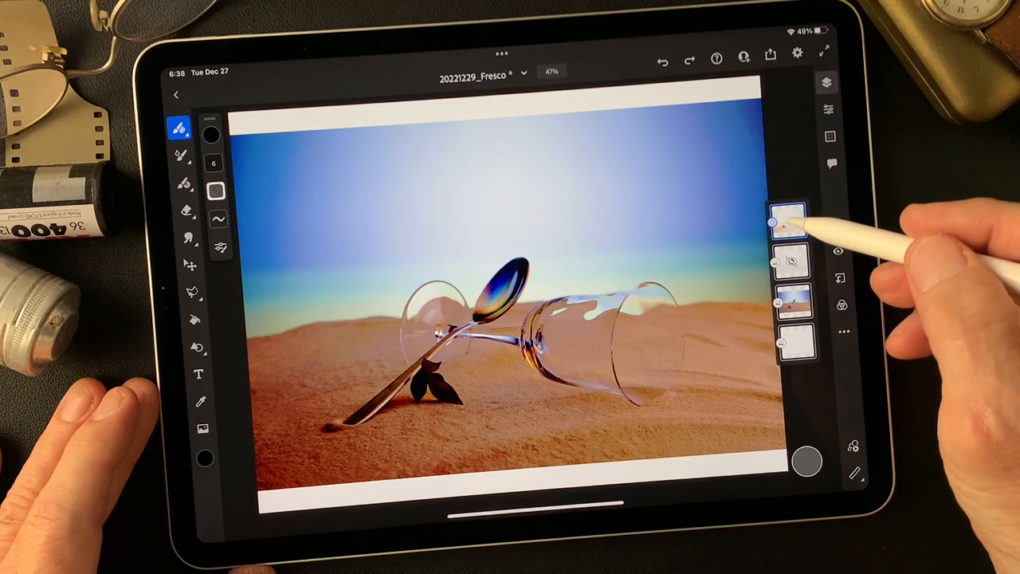
Select O-effect and Original together and open their actions to merge copies.
click(781, 227)
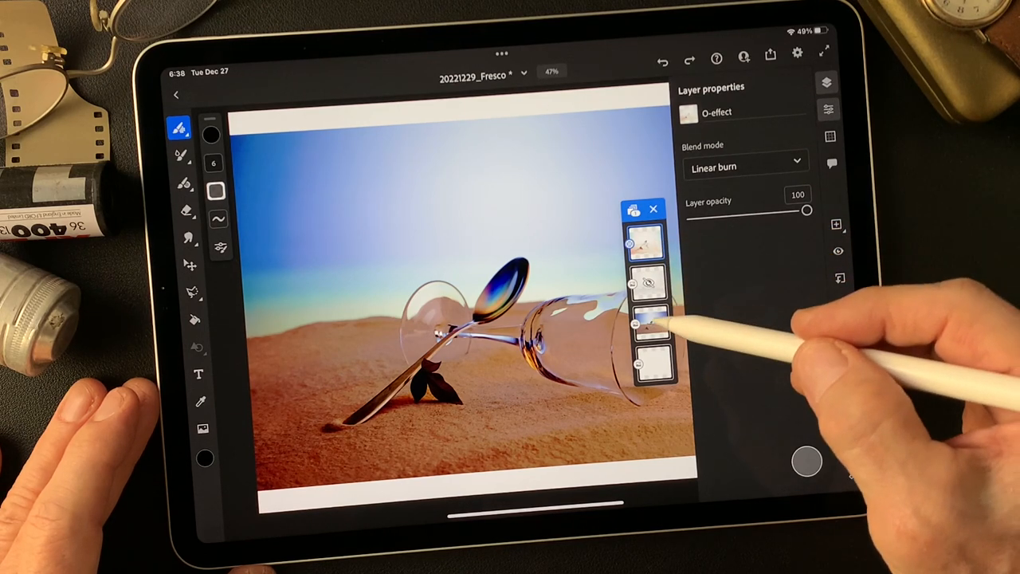
click(650, 322)
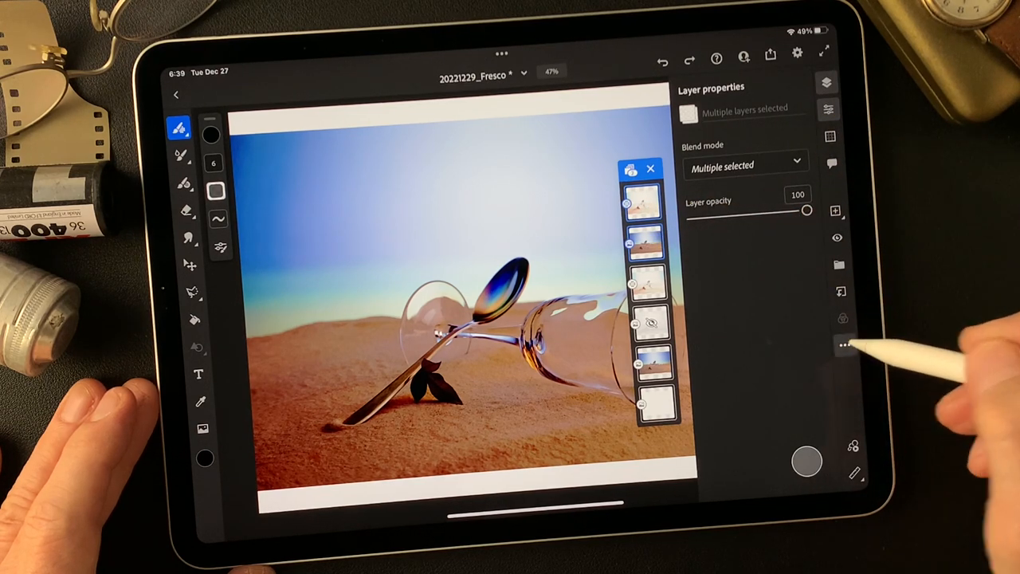
click(840, 344)
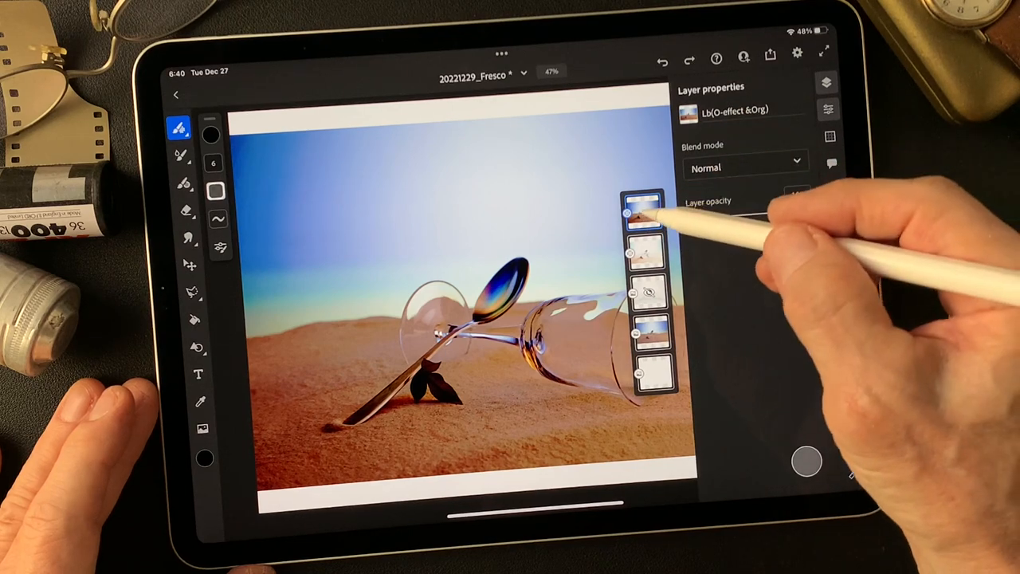
Add an empty mask to Lb(O-effect &Org) and raise its mask density to full.
click(644, 215)
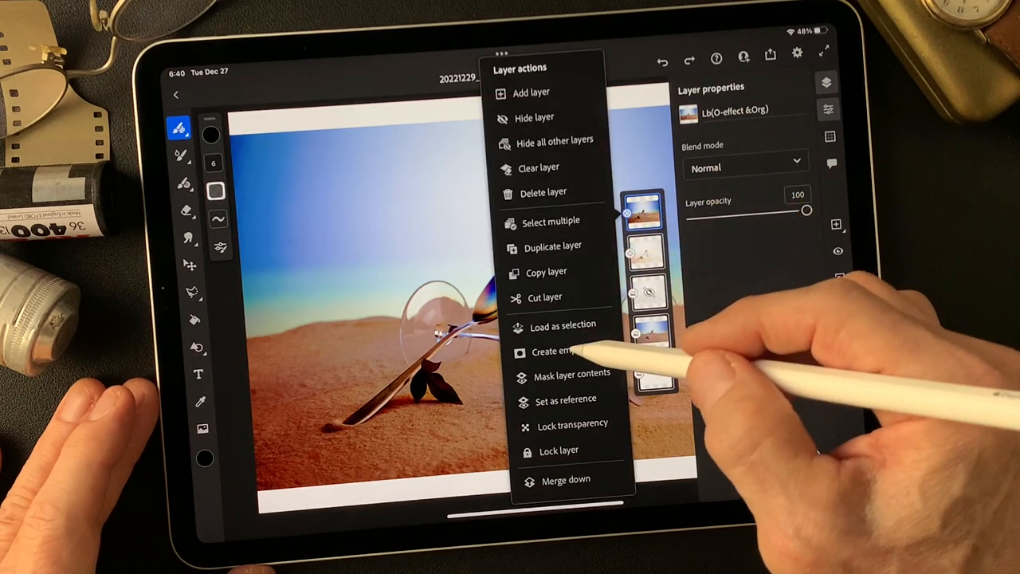
click(572, 374)
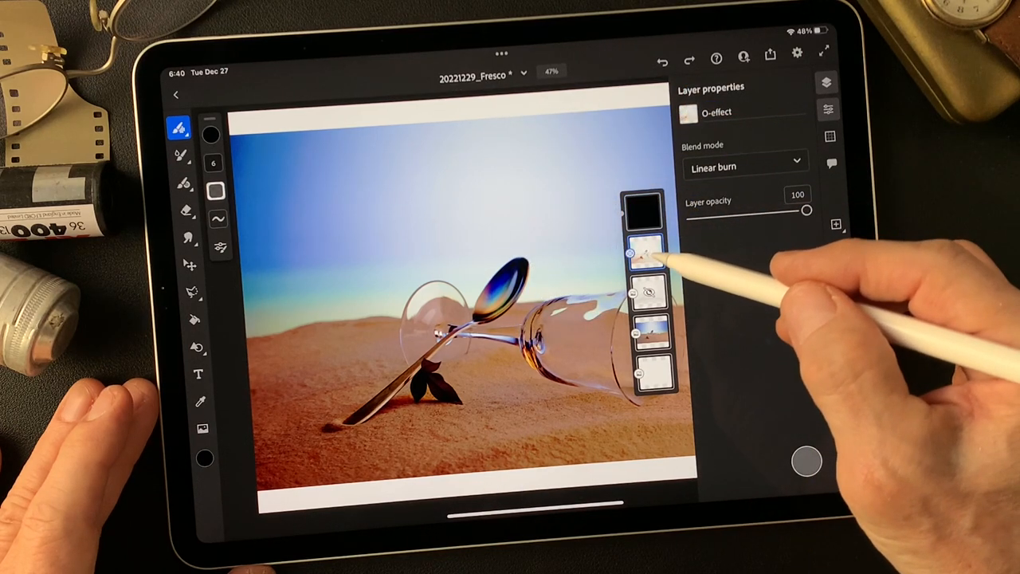
click(648, 292)
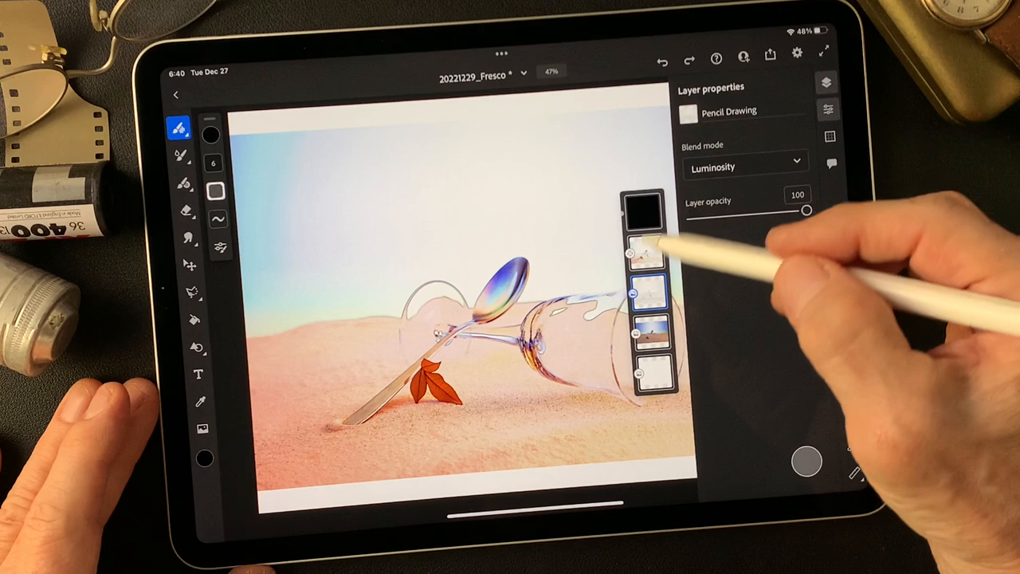
click(644, 210)
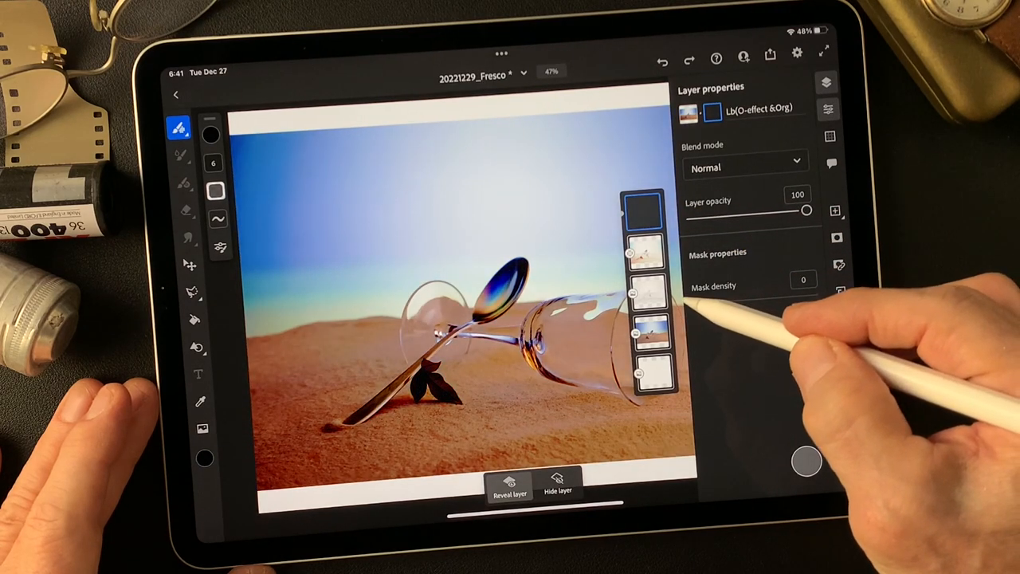
drag(698, 302, 797, 301)
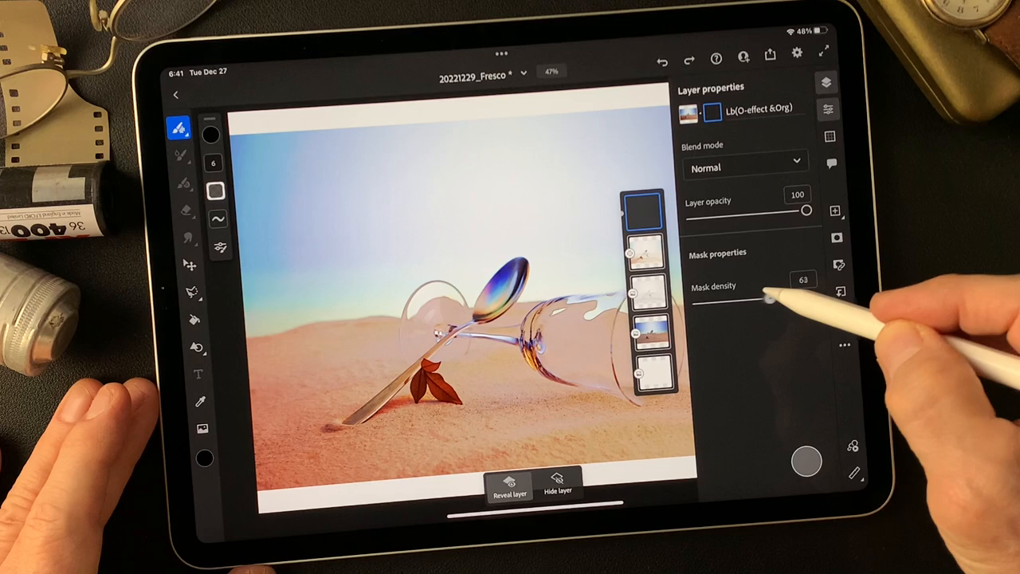
drag(770, 295, 813, 295)
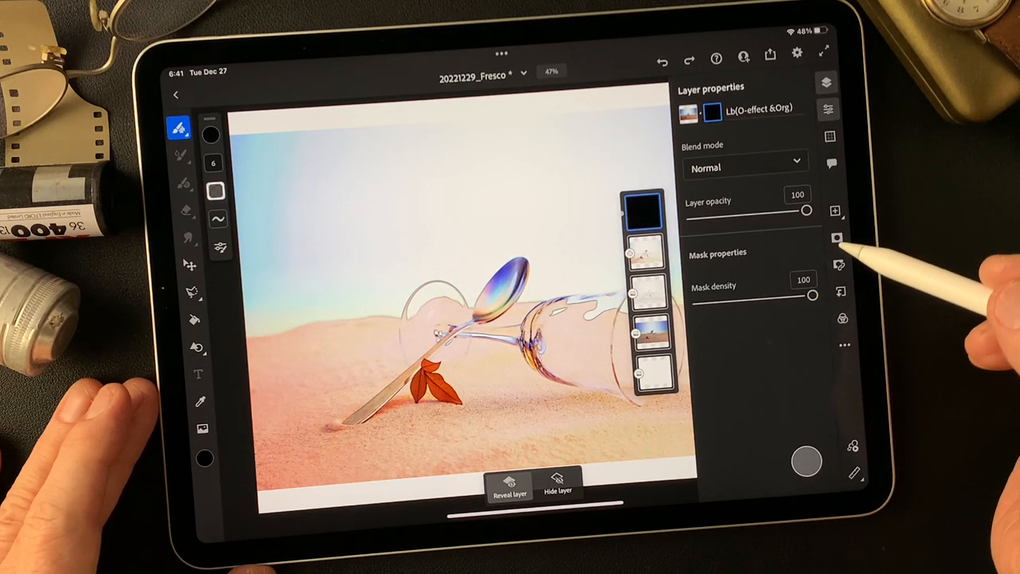
mouse_move(821, 271)
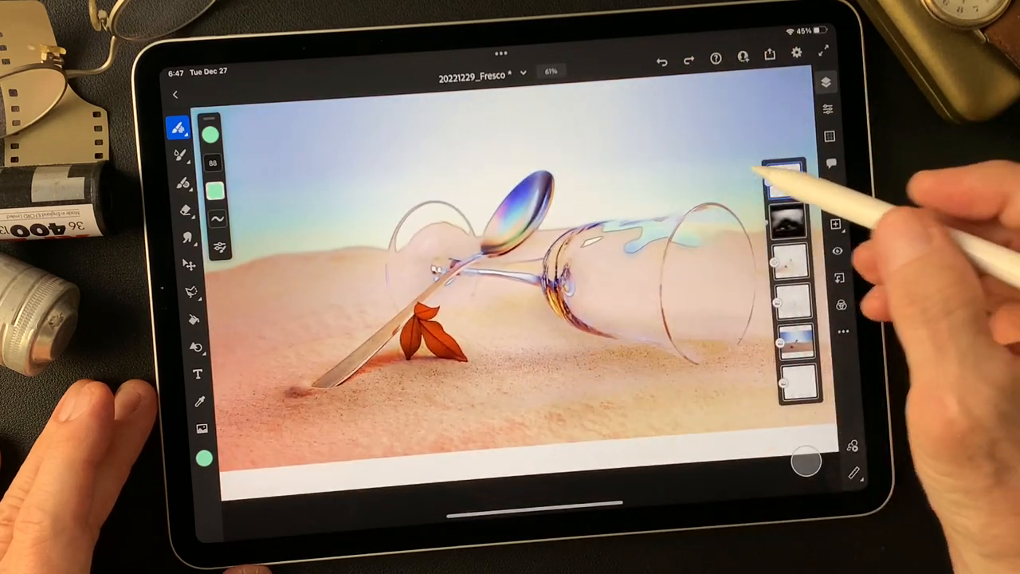
Select the top colour layer for green painting.
click(211, 192)
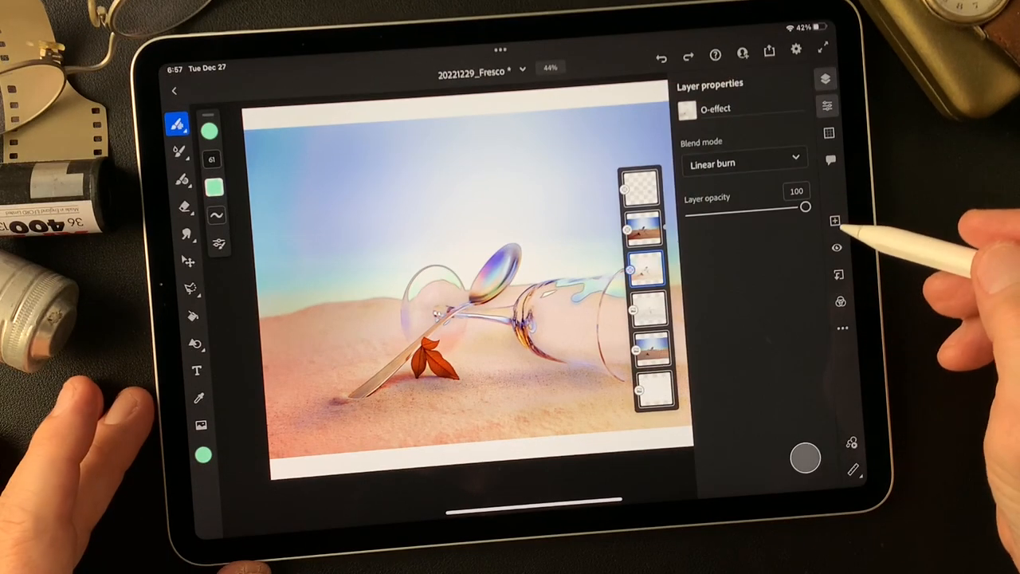
Copy the Original photo to the top, set Color burn and lower its opacity.
click(644, 356)
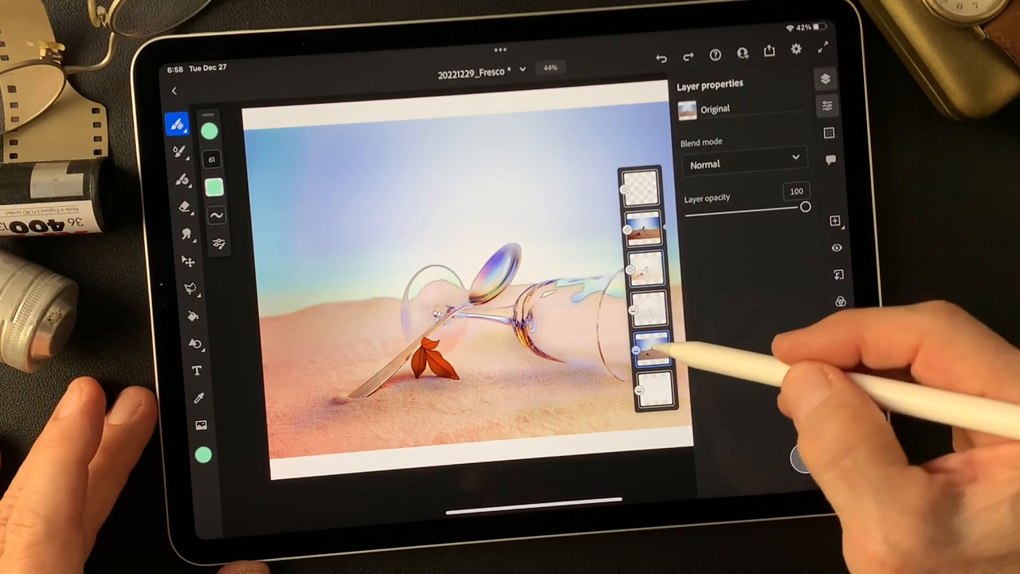
click(645, 350)
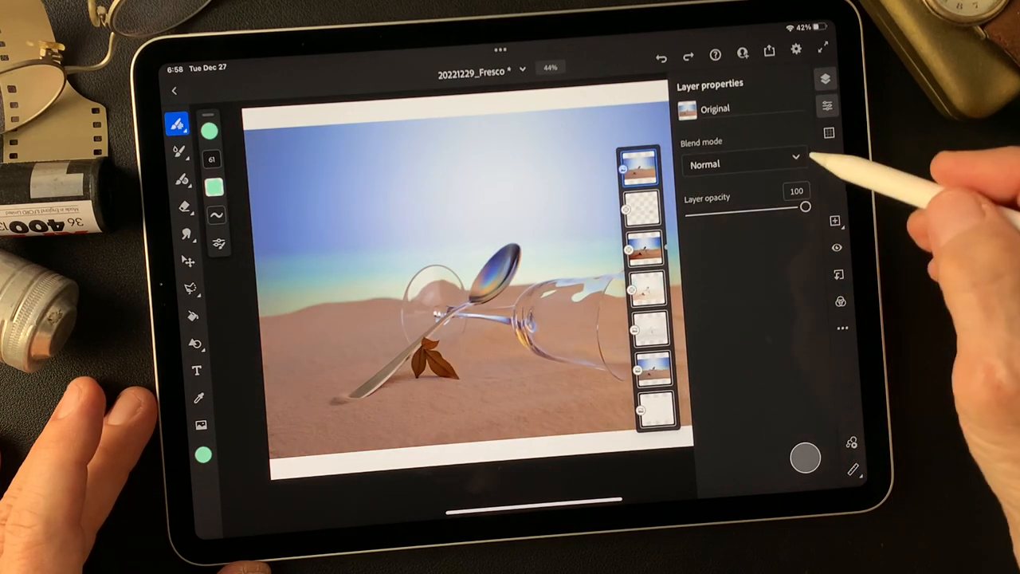
click(746, 164)
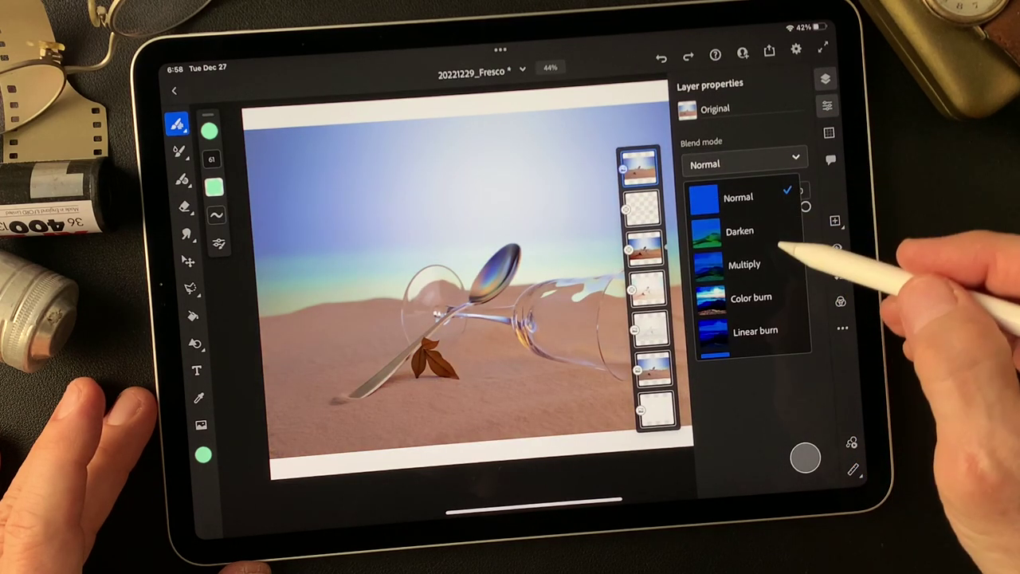
click(750, 296)
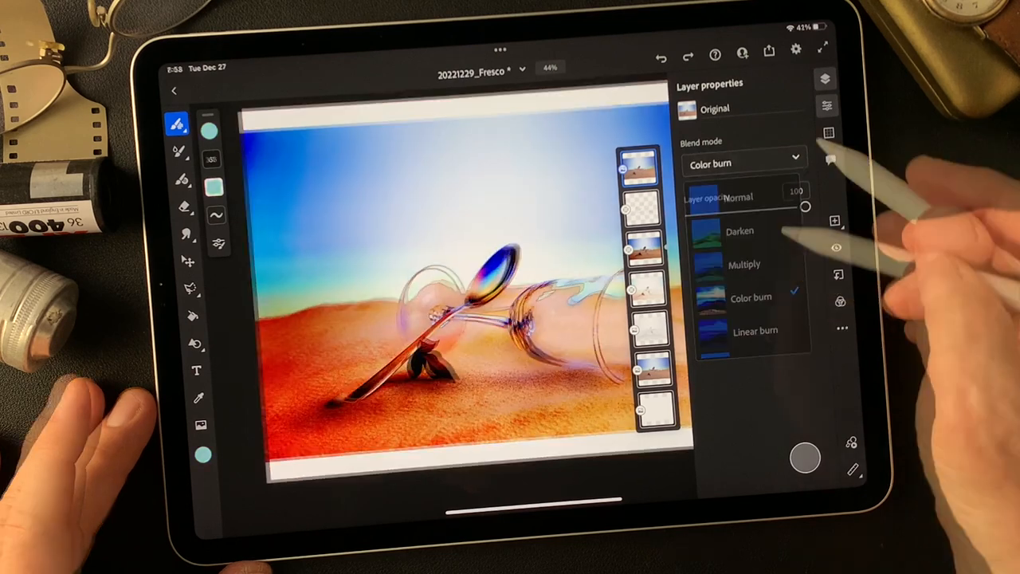
click(752, 297)
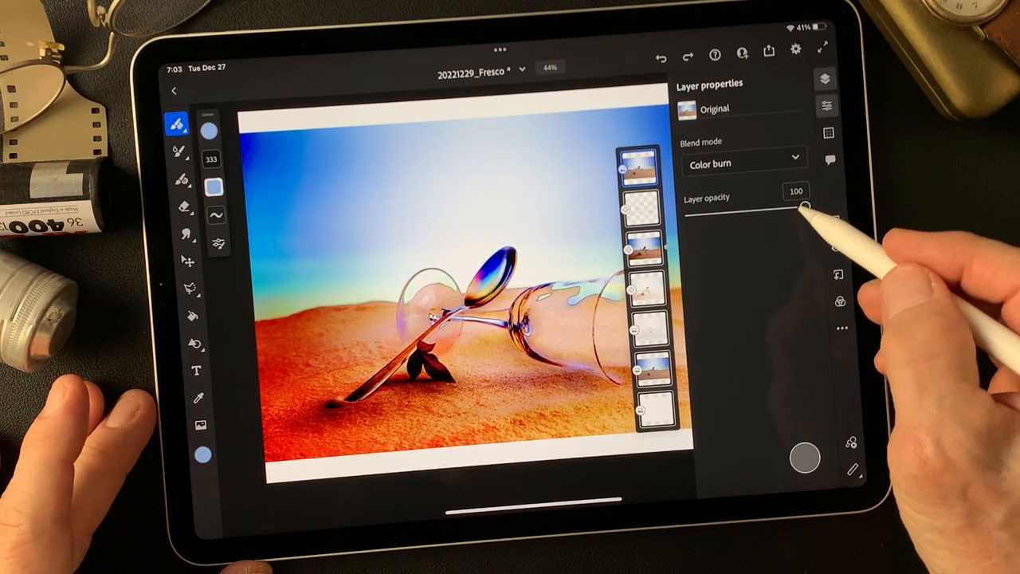
drag(805, 211, 725, 213)
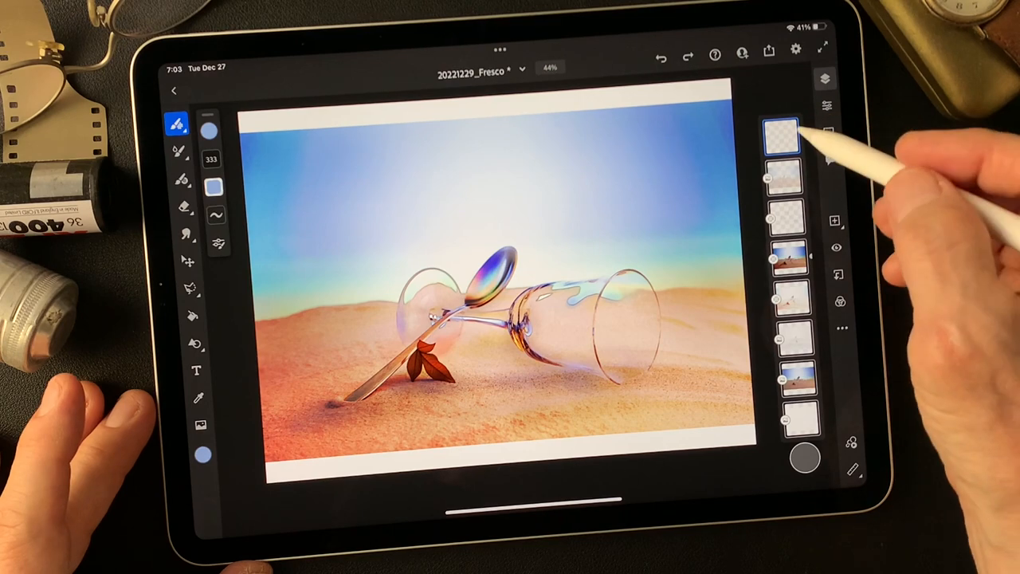
Switch the Sky color layer's blend mode to deepen the blue sky over the desert.
click(783, 134)
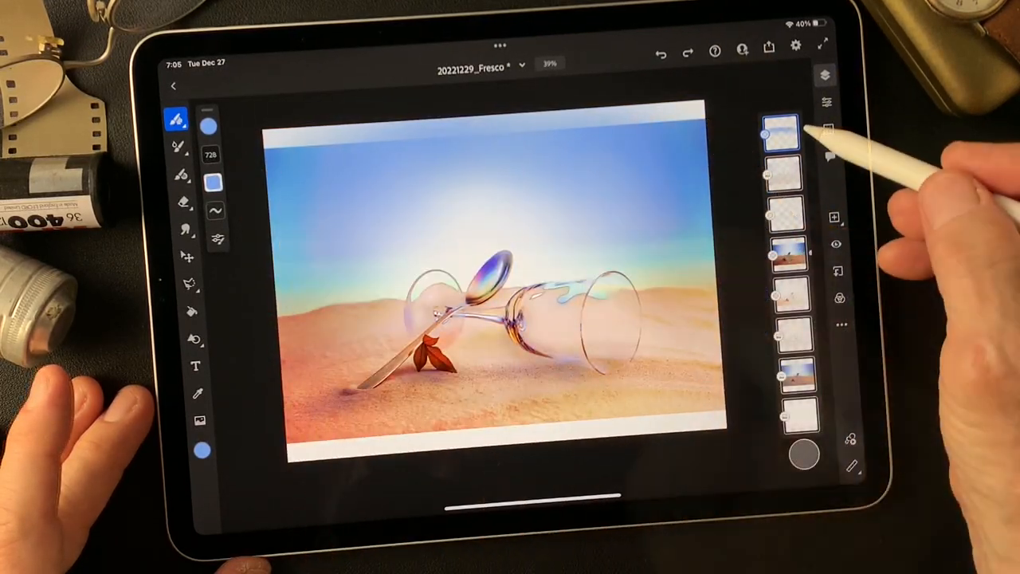
click(783, 136)
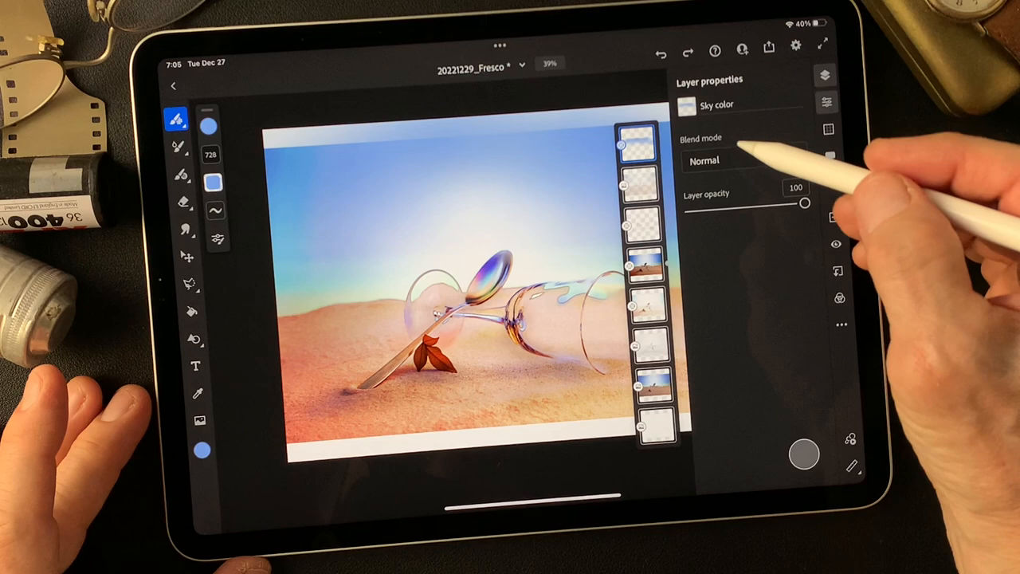
click(733, 160)
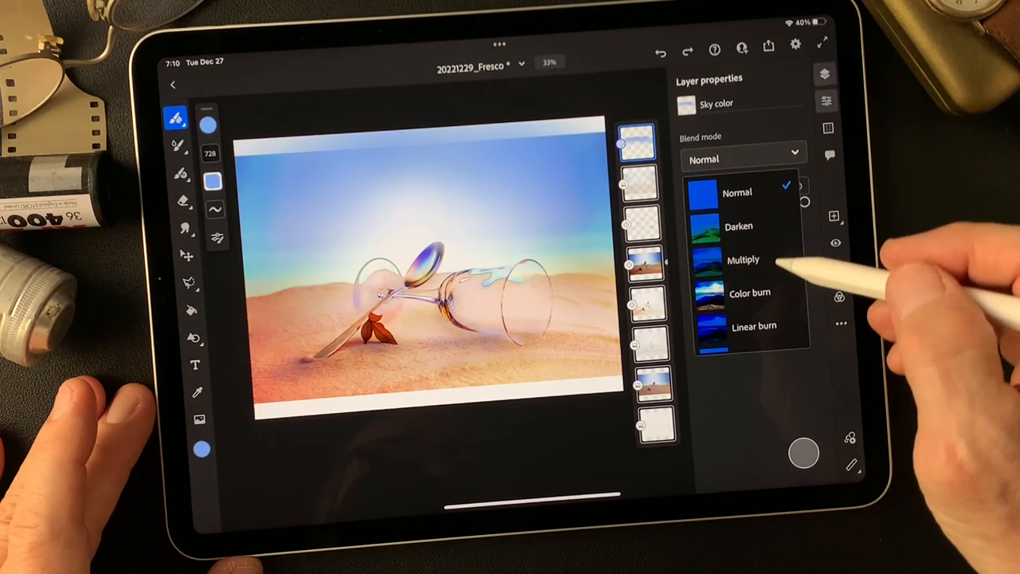
click(753, 325)
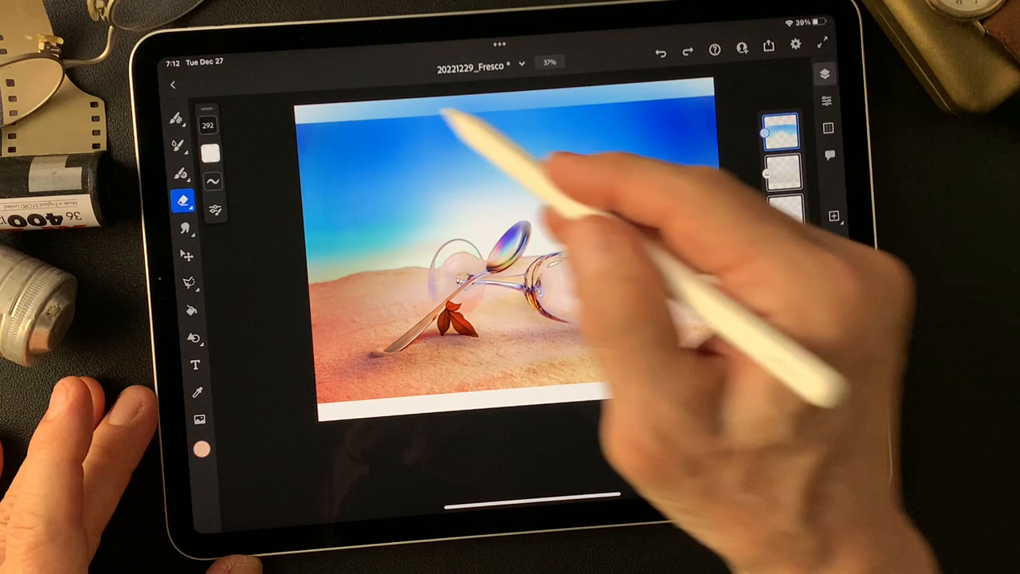
Reopen the layers list and select the Color layer for painting.
click(189, 283)
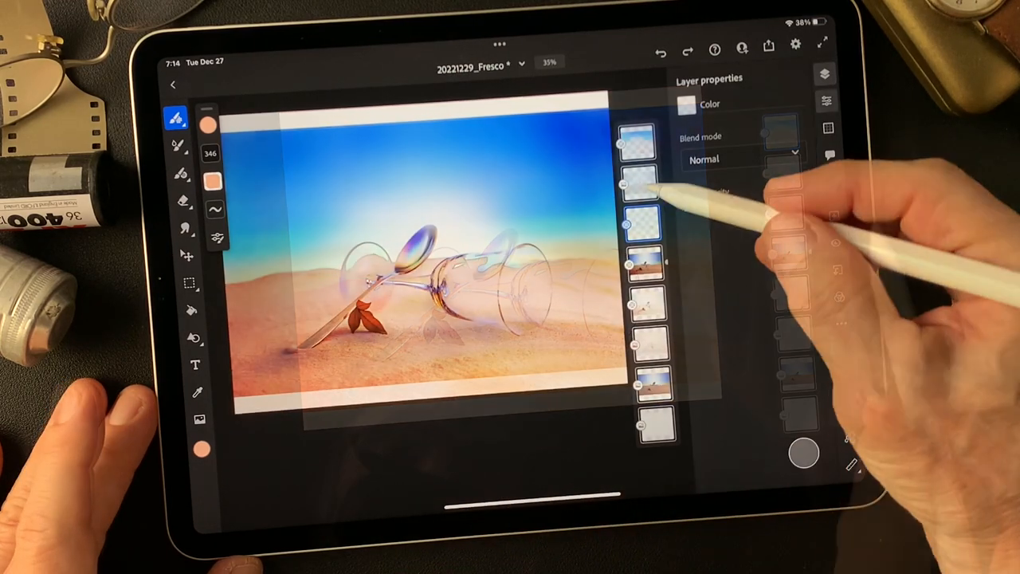
click(640, 223)
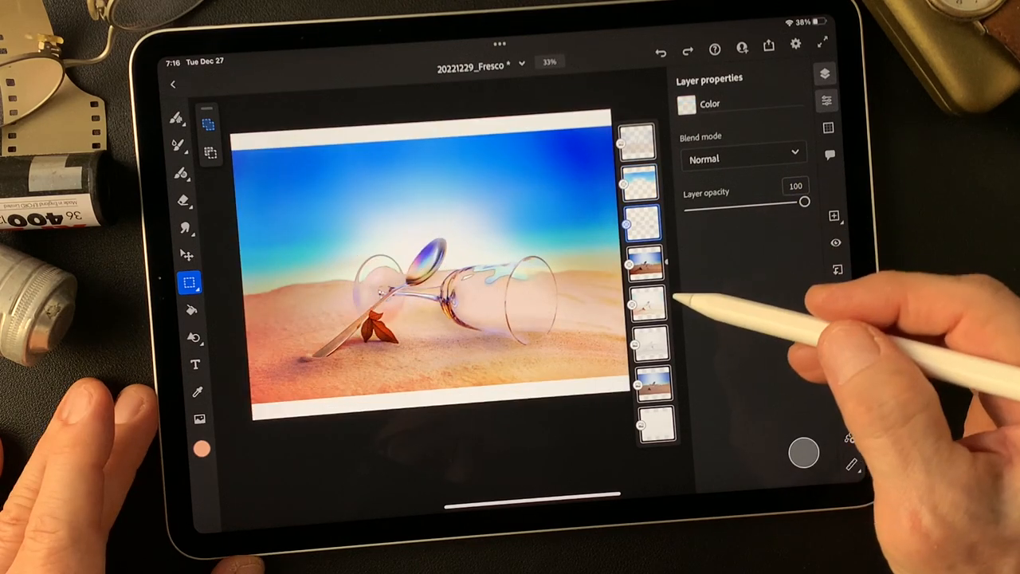
Step through Pencil Drawing and O-effect, then set Lb(O-effect &Org) opacity to about 98.
click(648, 343)
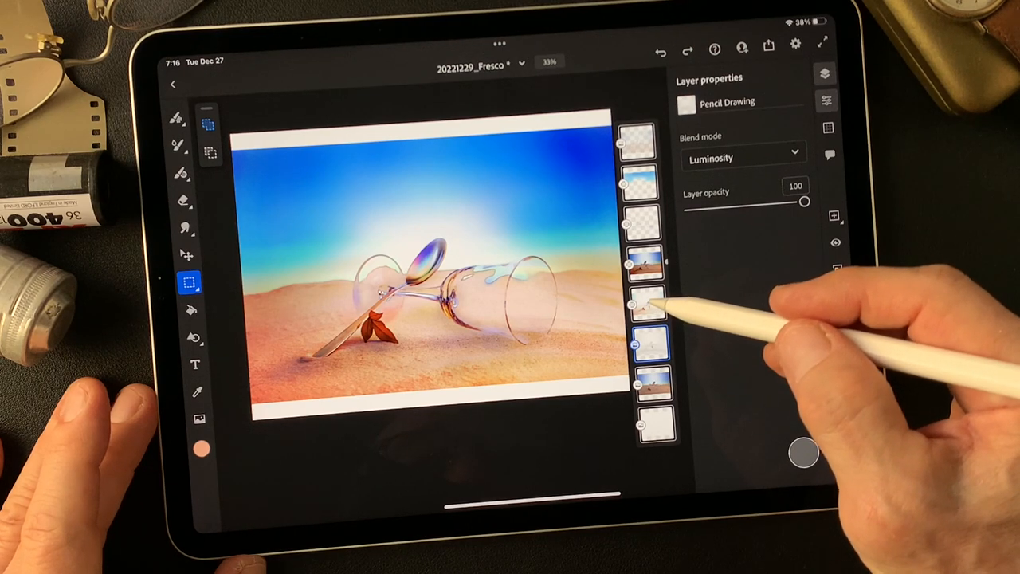
click(647, 309)
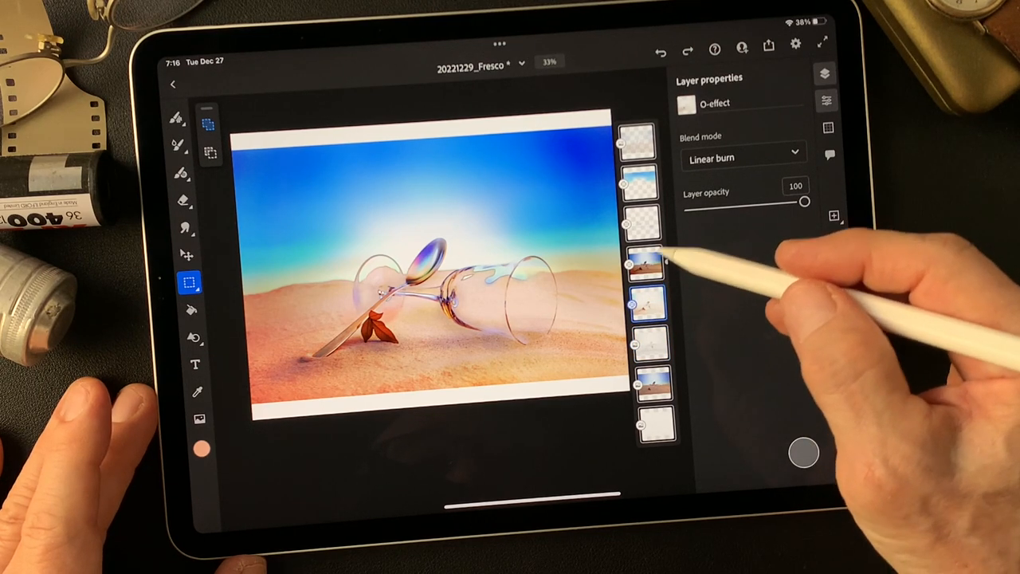
click(644, 263)
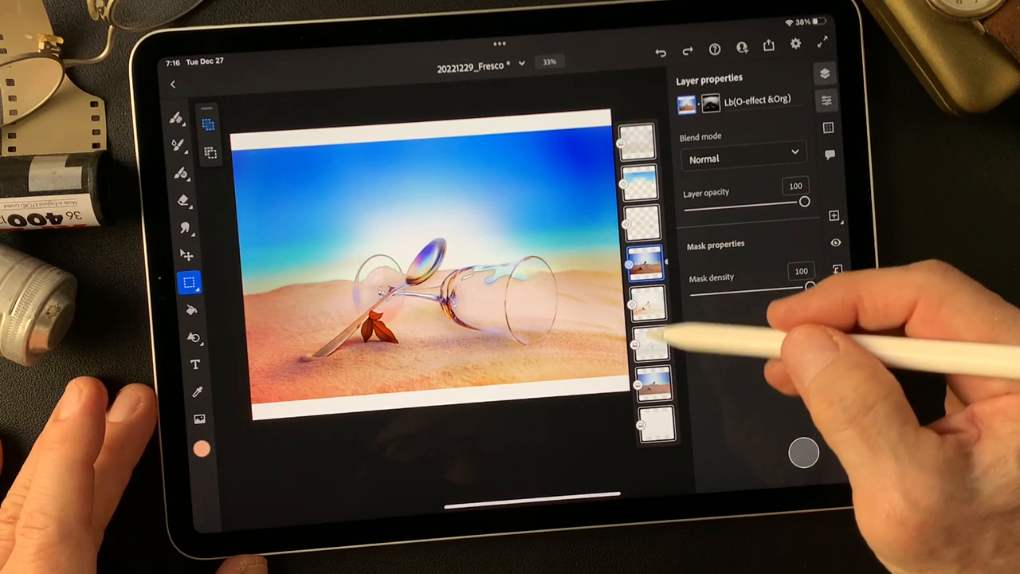
click(644, 263)
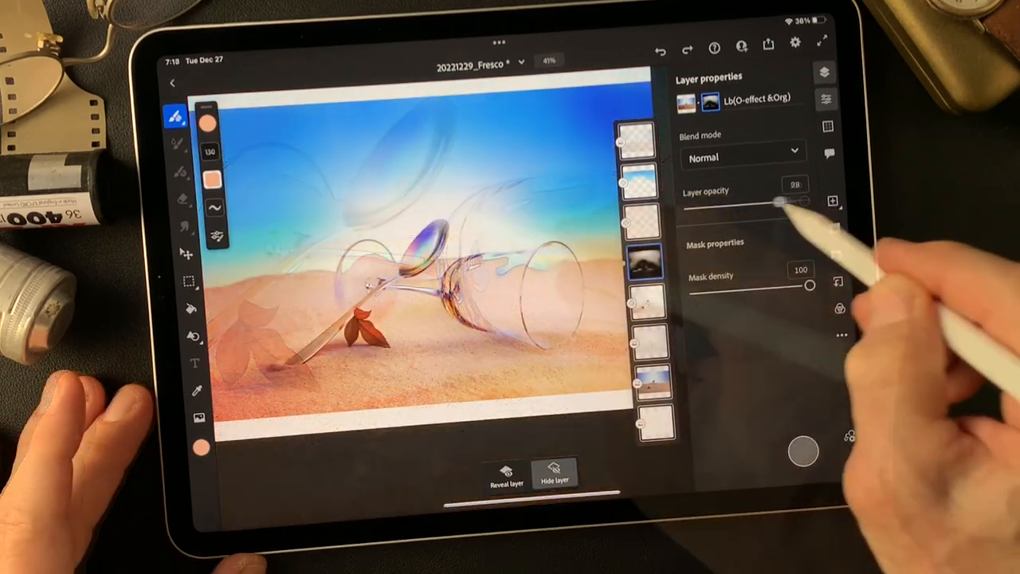
drag(780, 202, 805, 202)
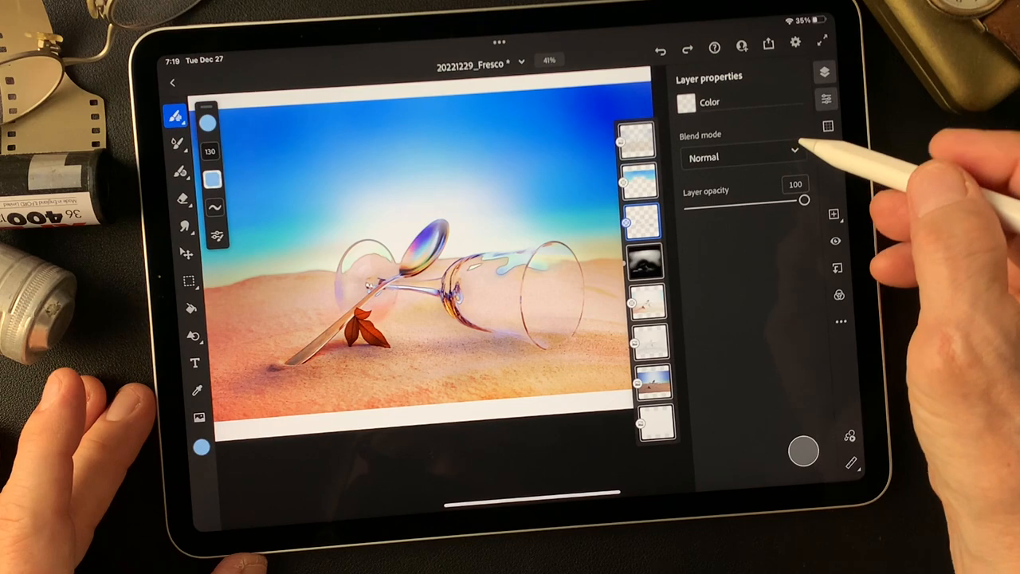
Give the Color layer a new blend mode for a cooler, muted lavender-blue composite.
click(743, 157)
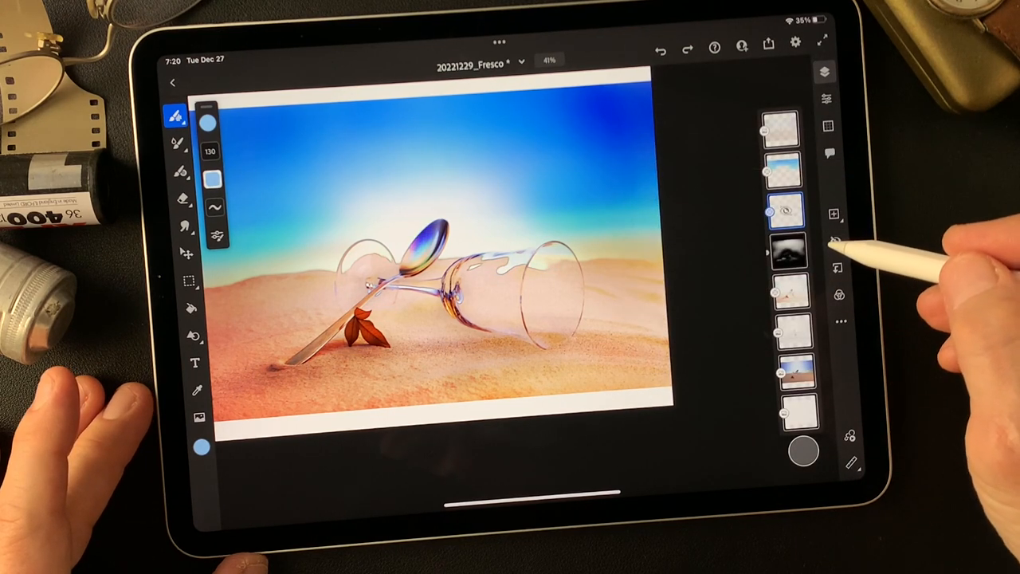
click(785, 203)
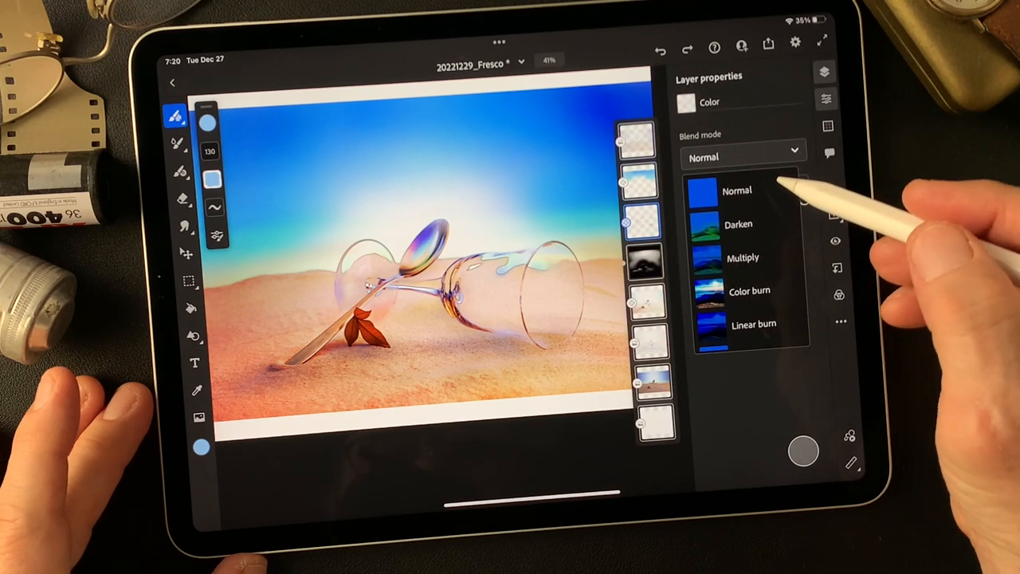
click(734, 190)
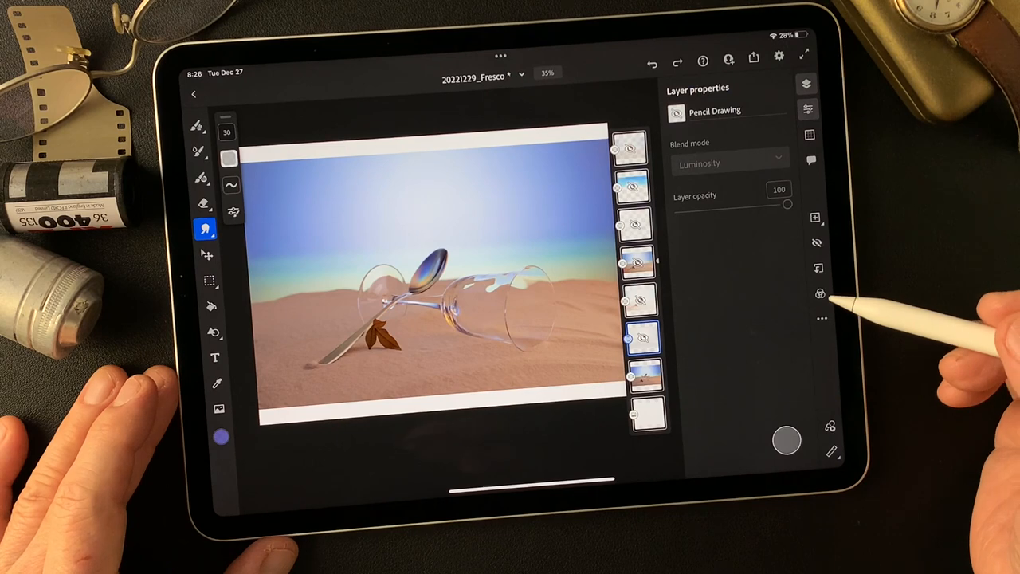
Make the Pencil Drawing layer visible again and select Lb(O-effect &Org) above it.
click(643, 376)
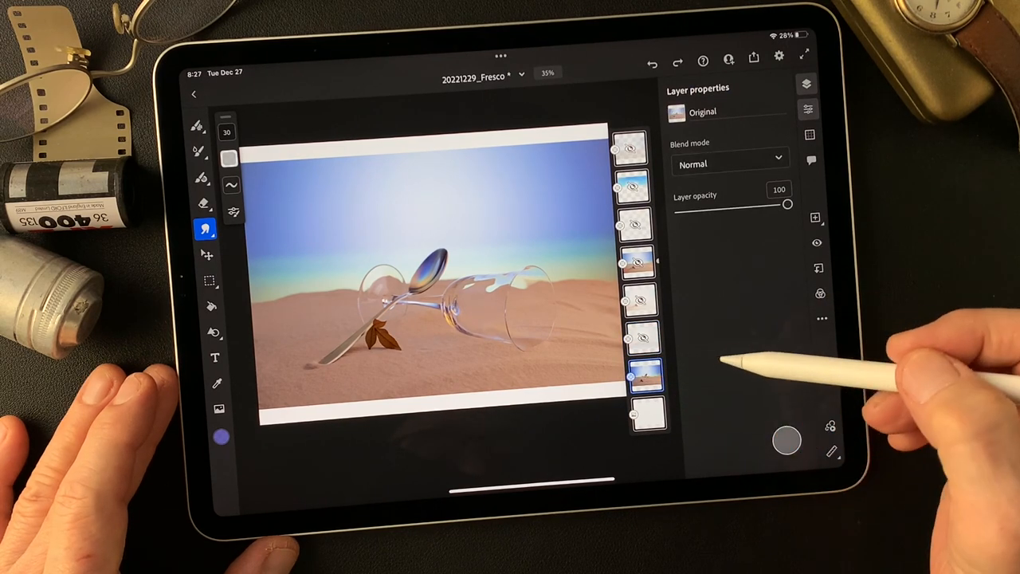
click(645, 339)
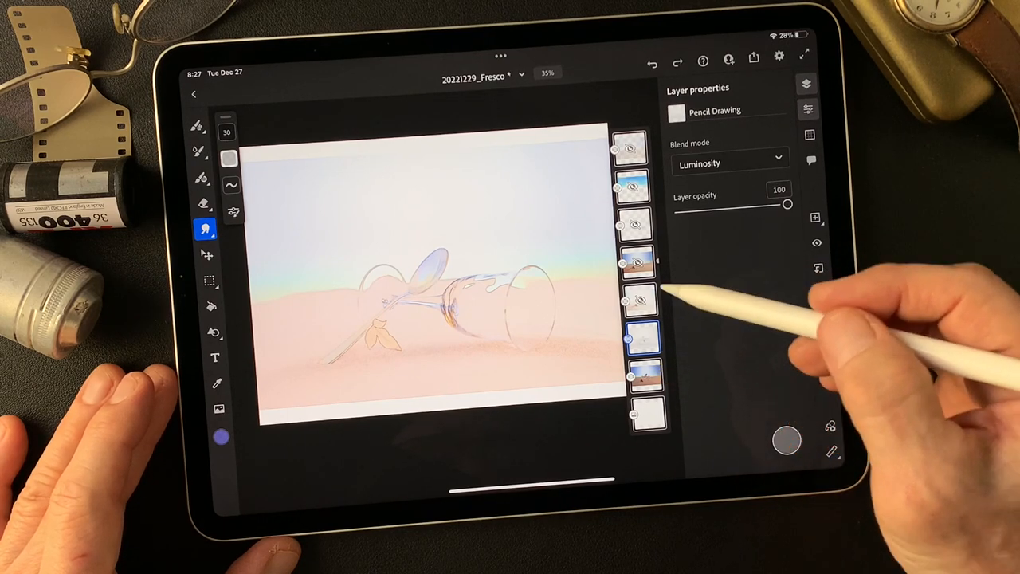
click(640, 297)
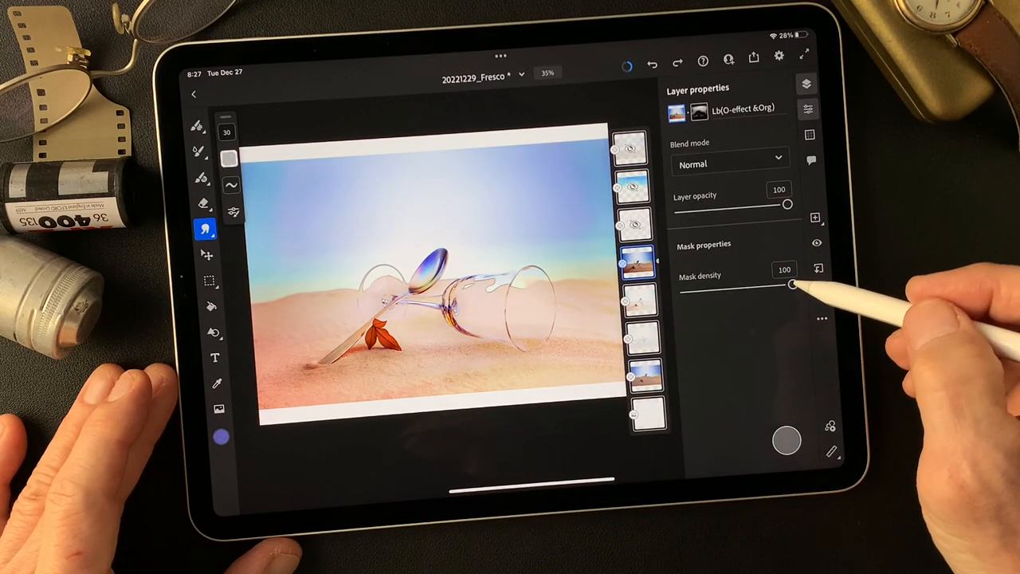
Compare Lb(O-effect &Org) mask density at 0 and 25, then restore it to 100.
drag(787, 287, 685, 290)
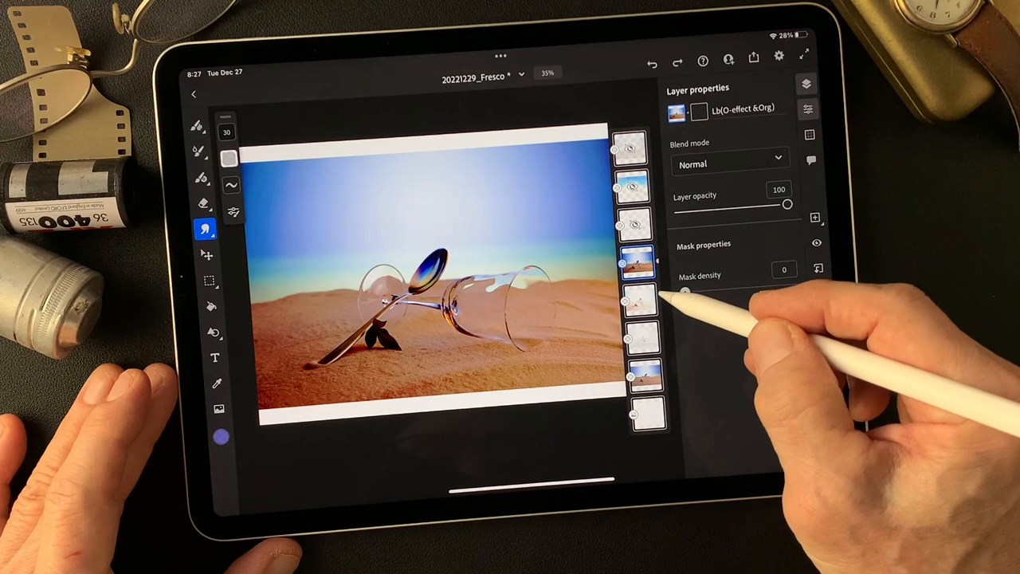
drag(687, 290, 711, 290)
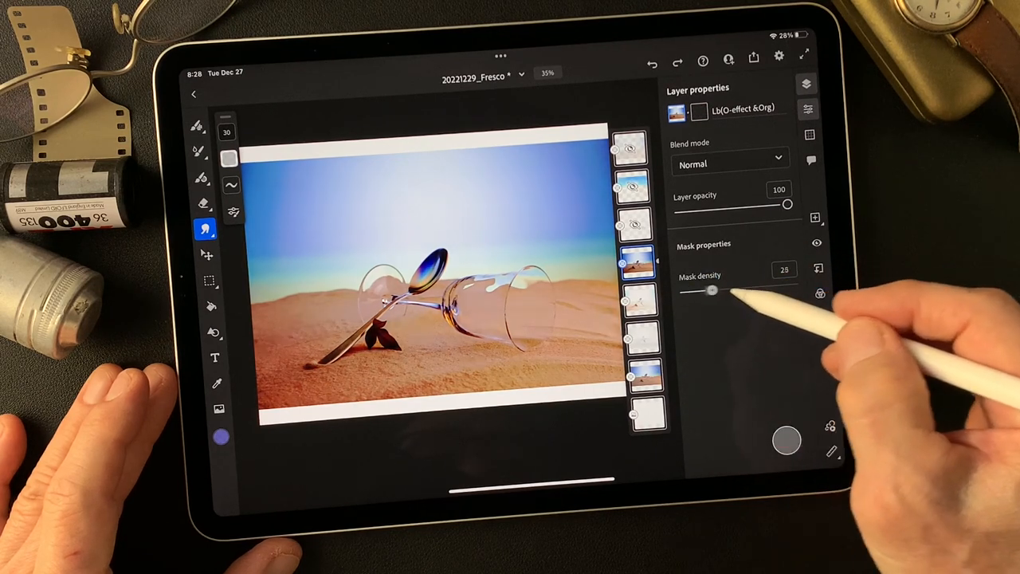
drag(712, 290, 793, 284)
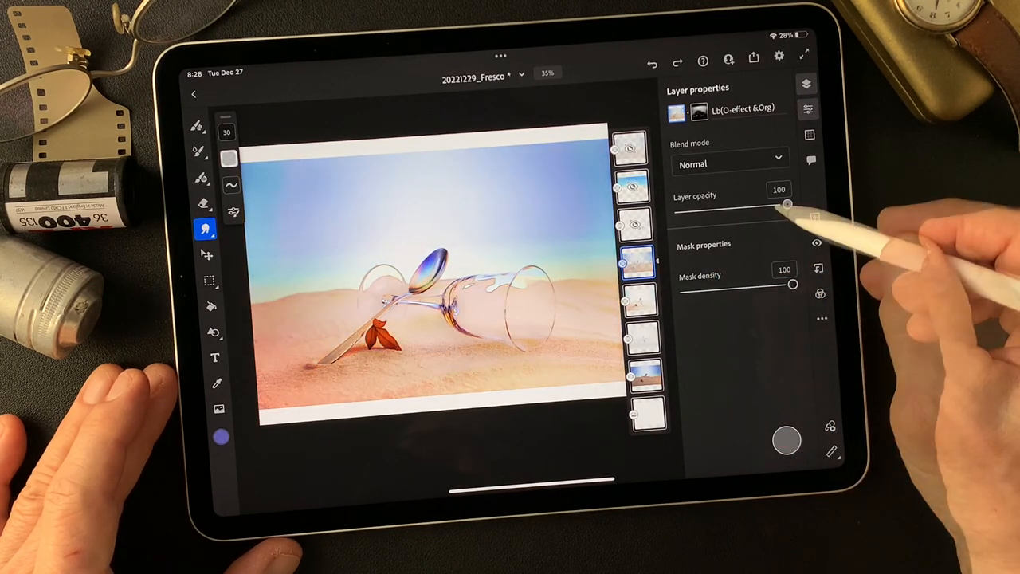